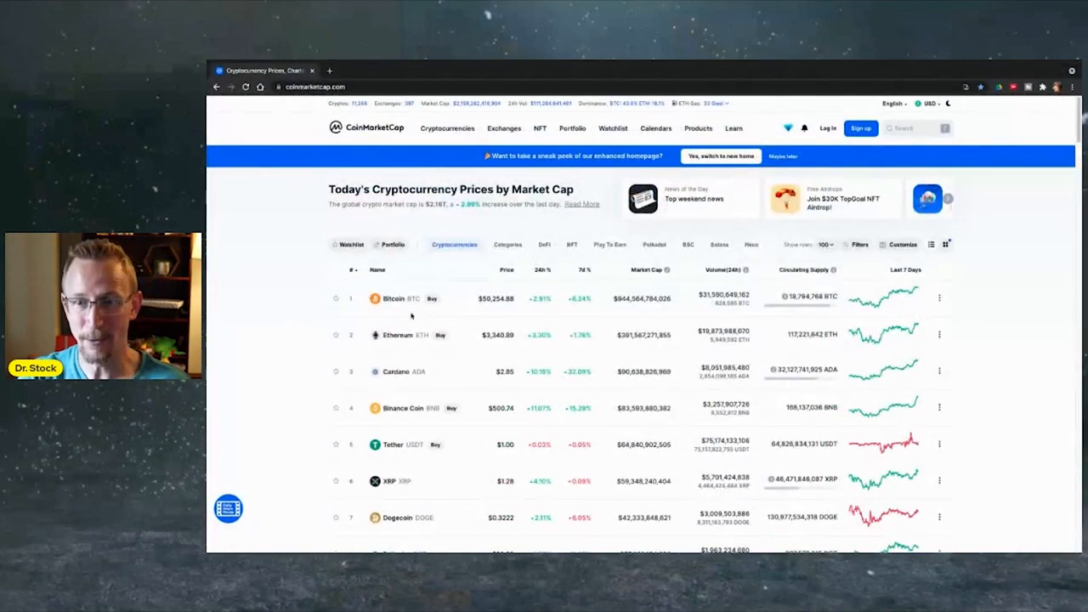
mouse_move(391, 333)
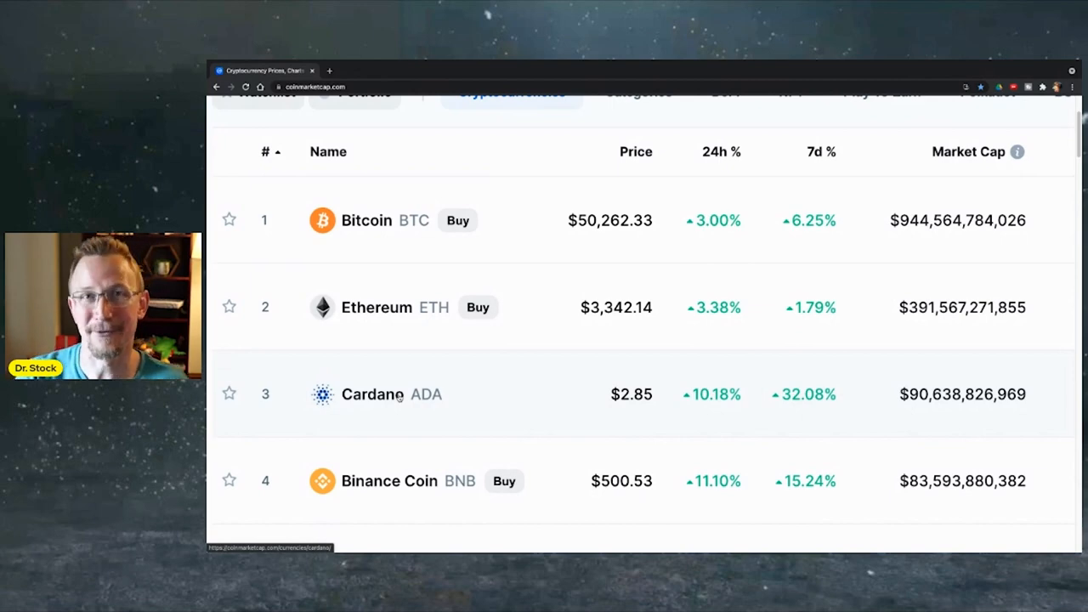
- Open Cardano's detail page from the listing, showing its $2.82 price and ADA statistics
scroll("down", 3)
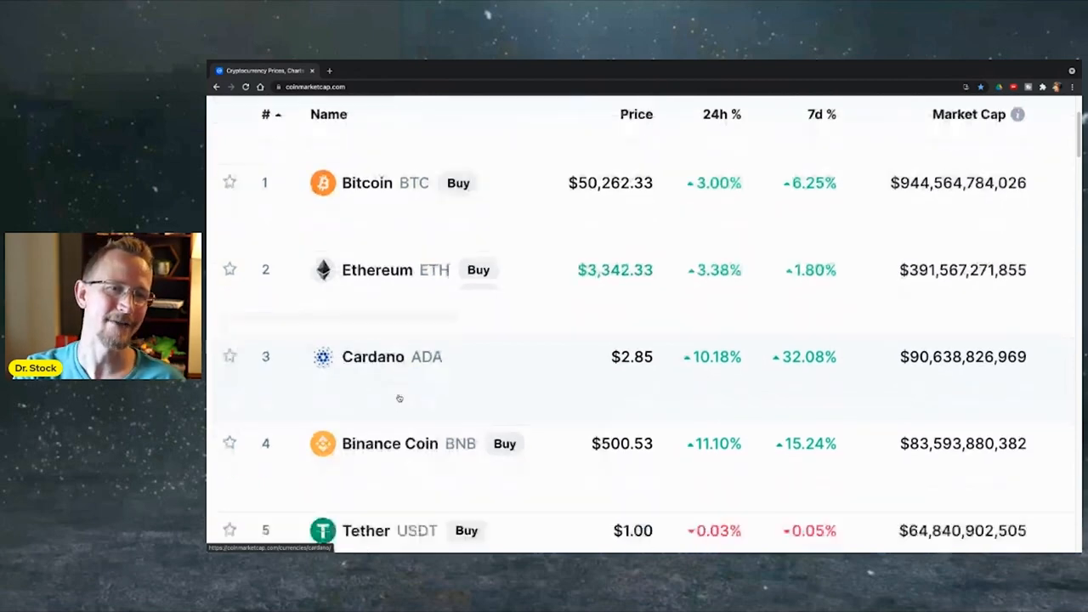
scroll("up", 3)
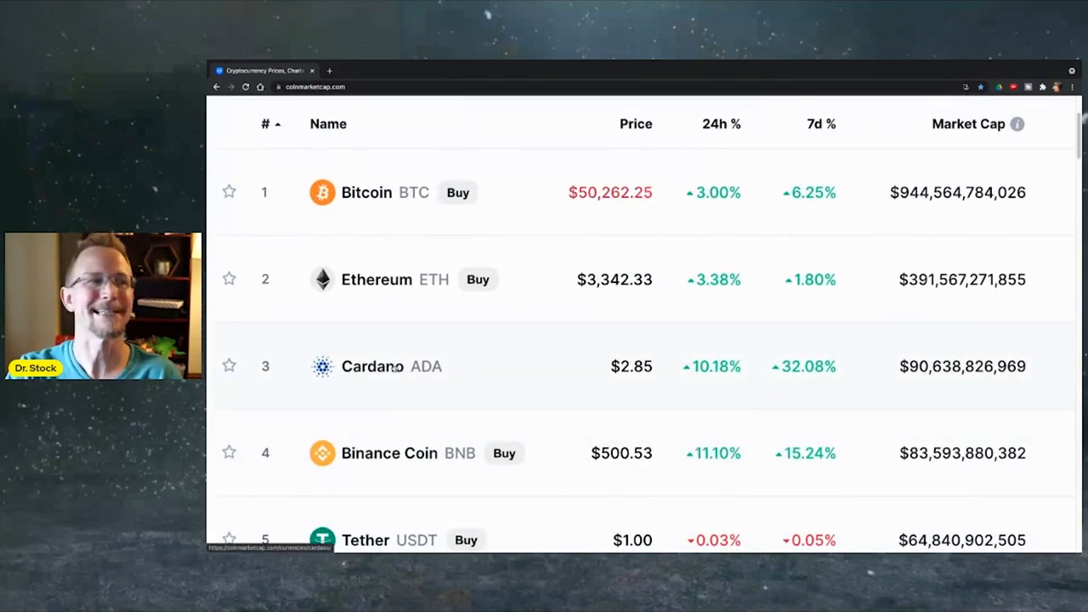
left_click(372, 367)
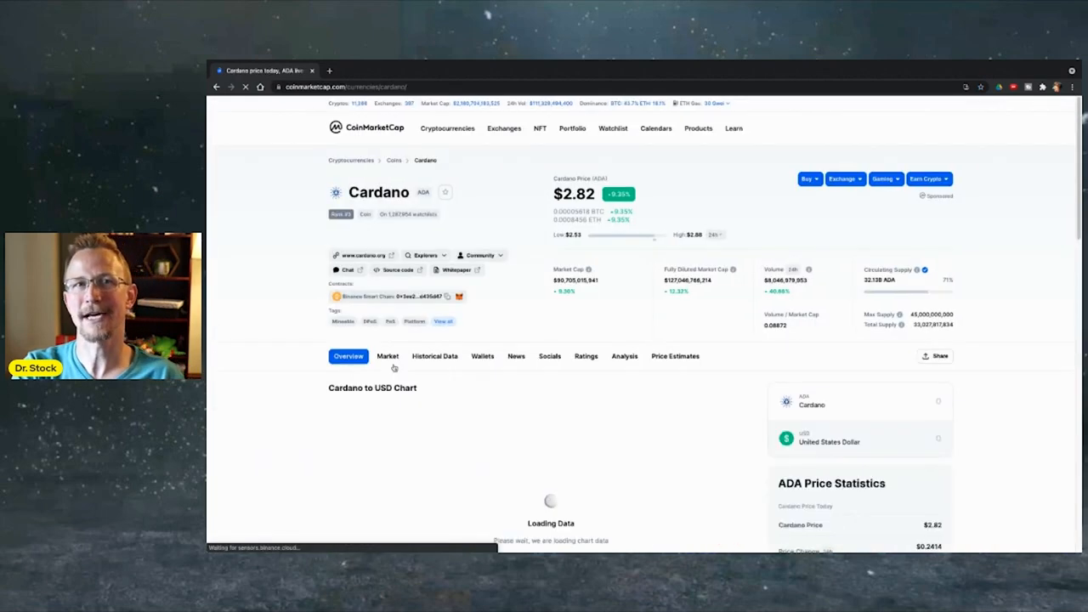
scroll("down", 3)
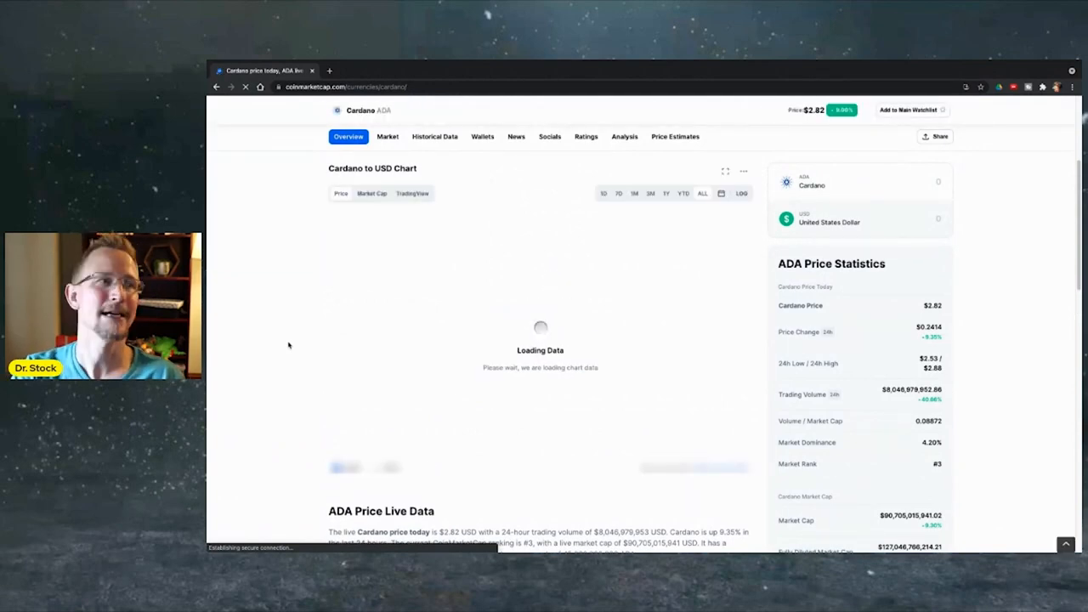
mouse_move(483, 408)
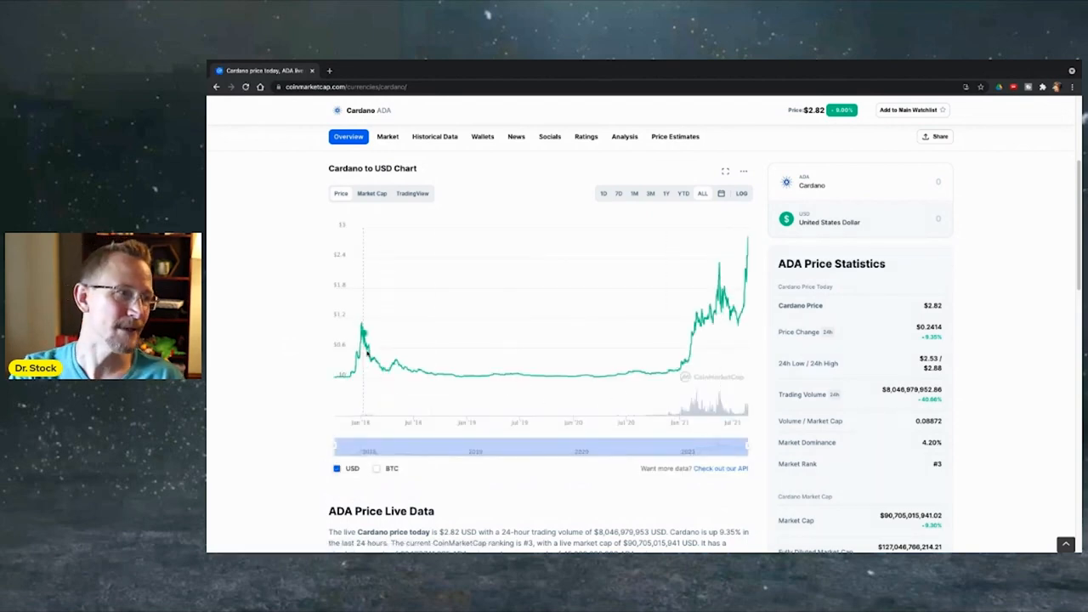
mouse_move(361, 347)
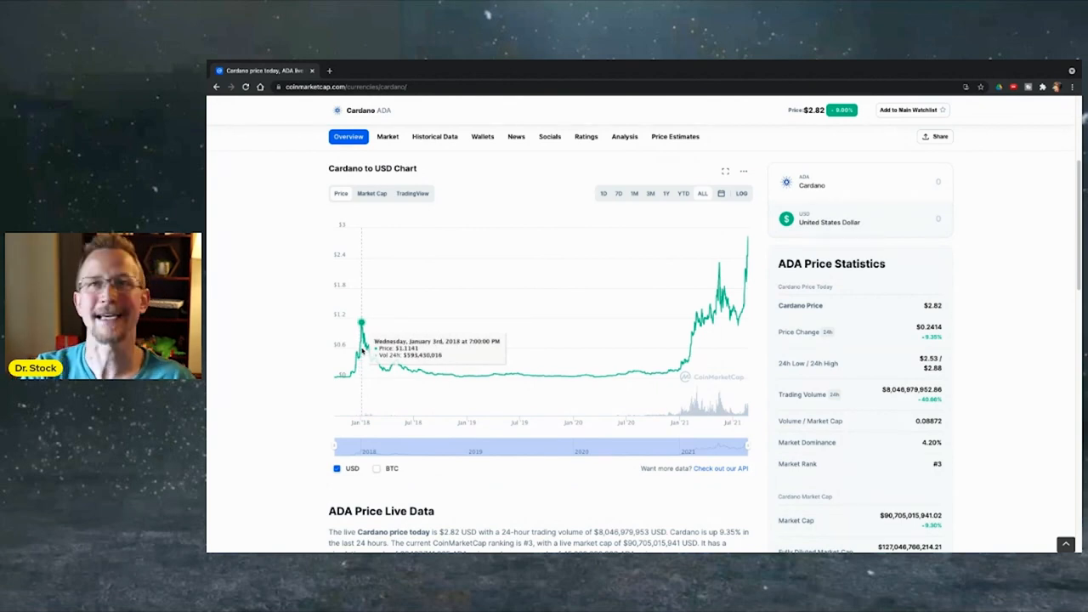
mouse_move(559, 378)
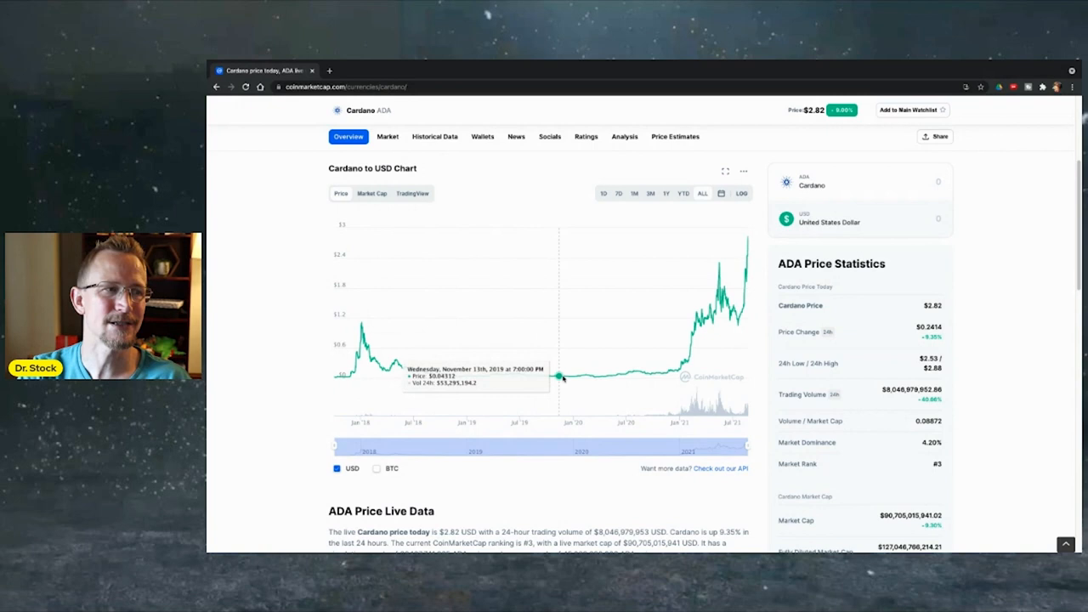
mouse_move(701, 319)
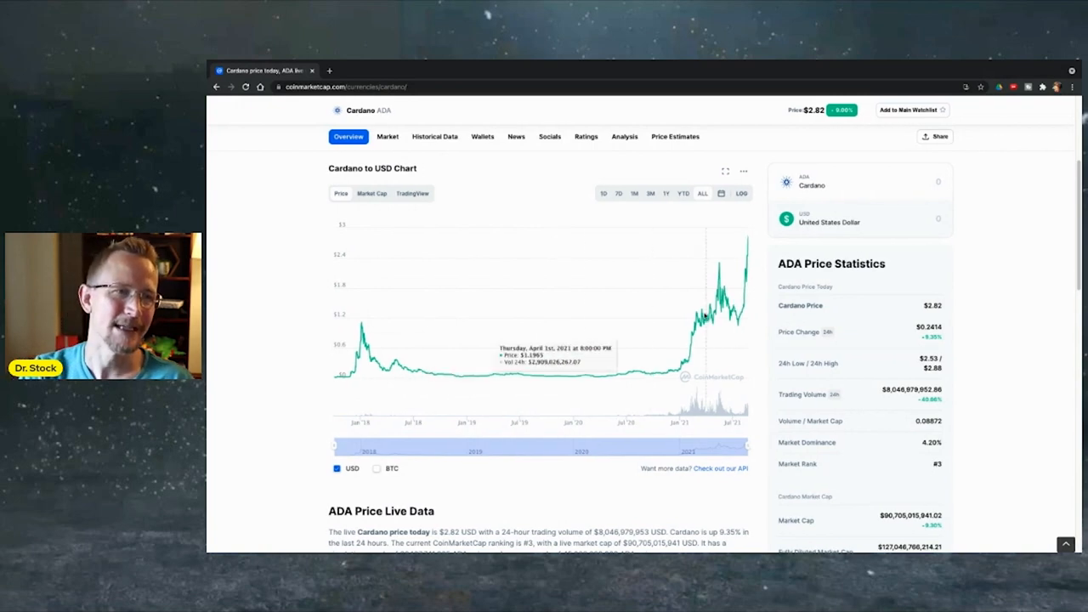
mouse_move(717, 306)
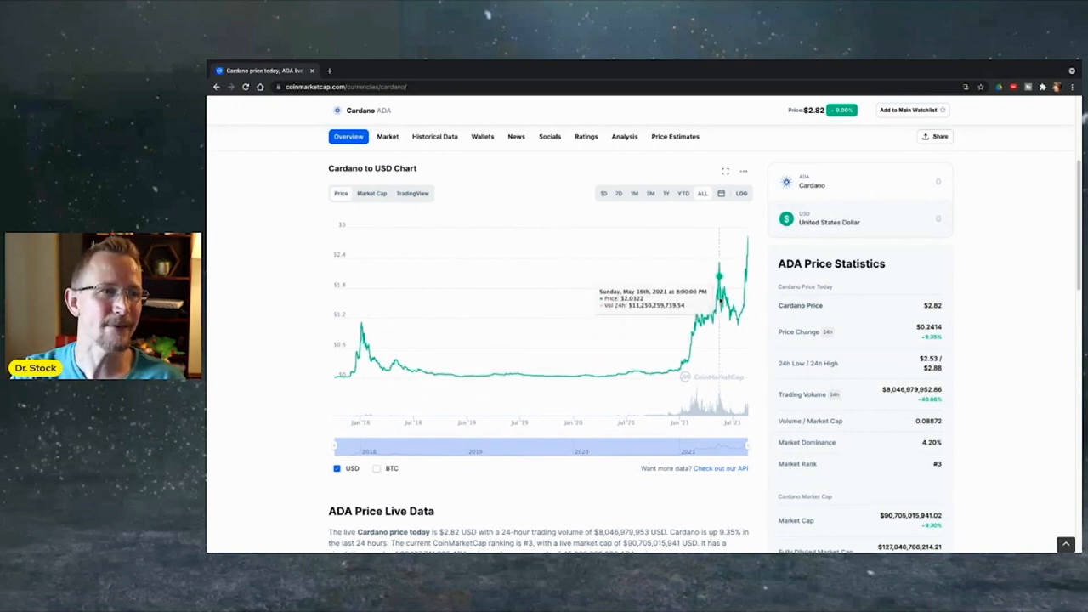
mouse_move(723, 265)
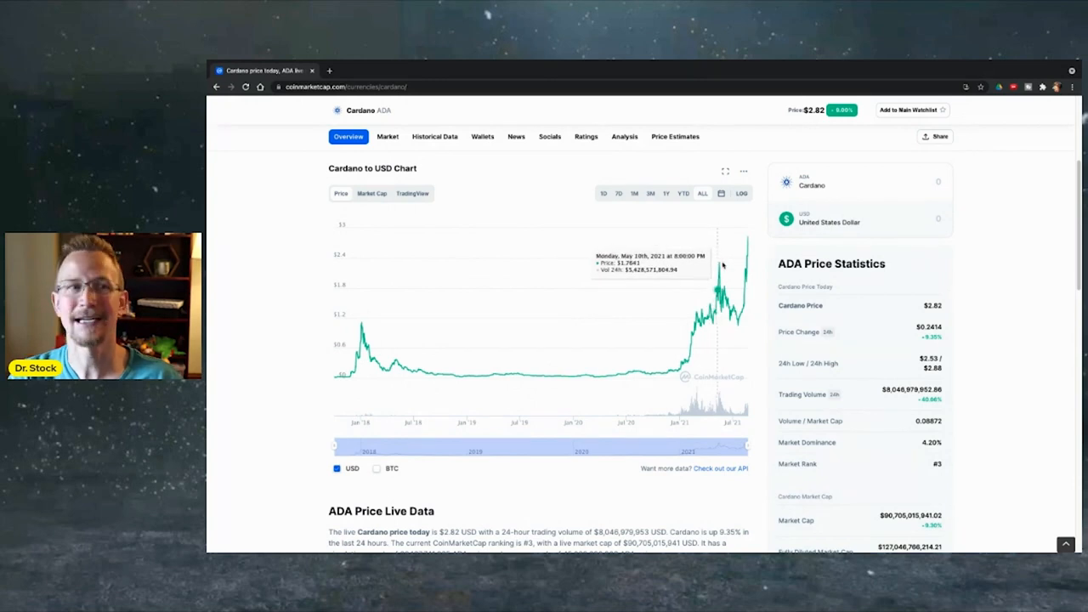
mouse_move(718, 268)
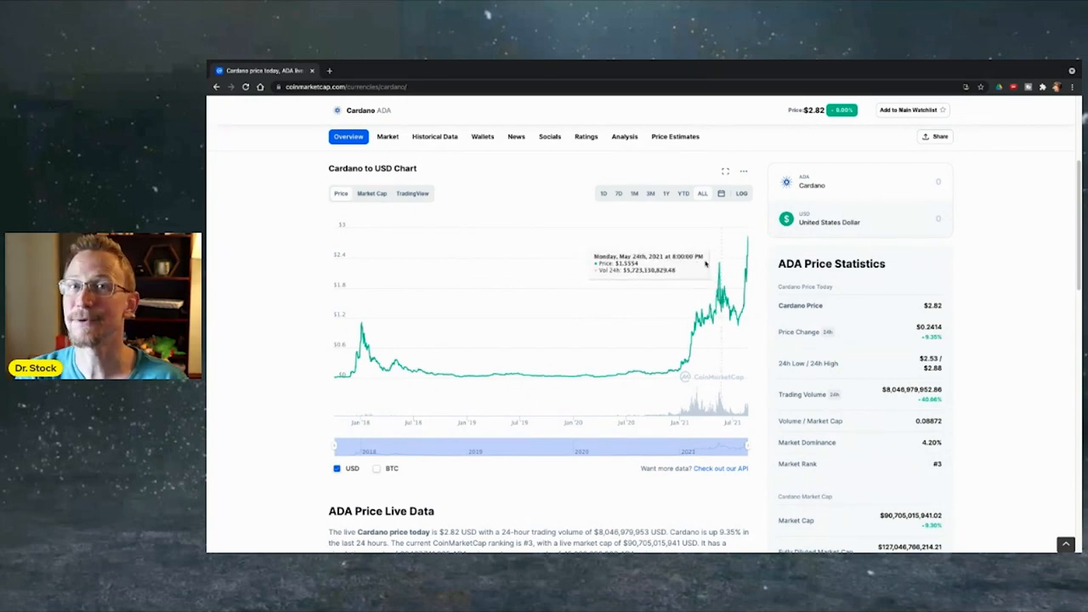
mouse_move(738, 306)
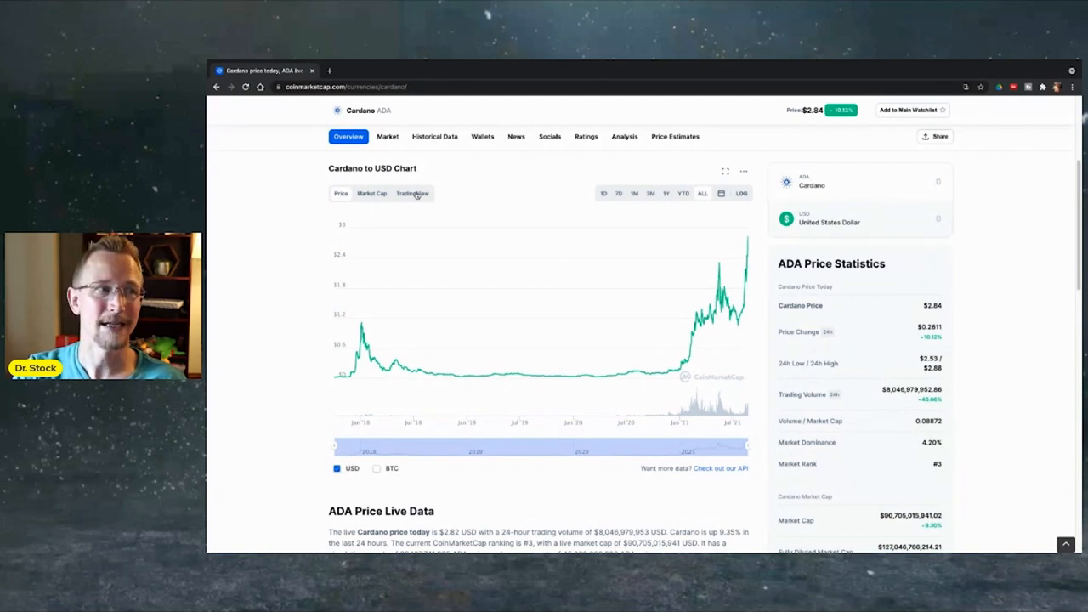
- Switch the Cardano to USD chart to the TradingView candlestick version
left_click(412, 194)
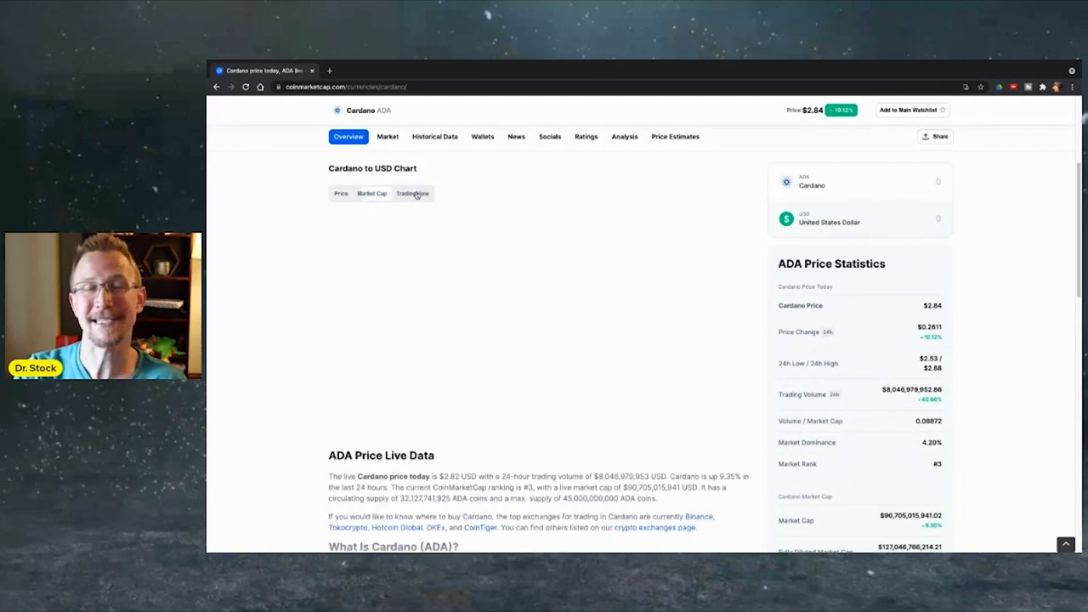
left_click(412, 194)
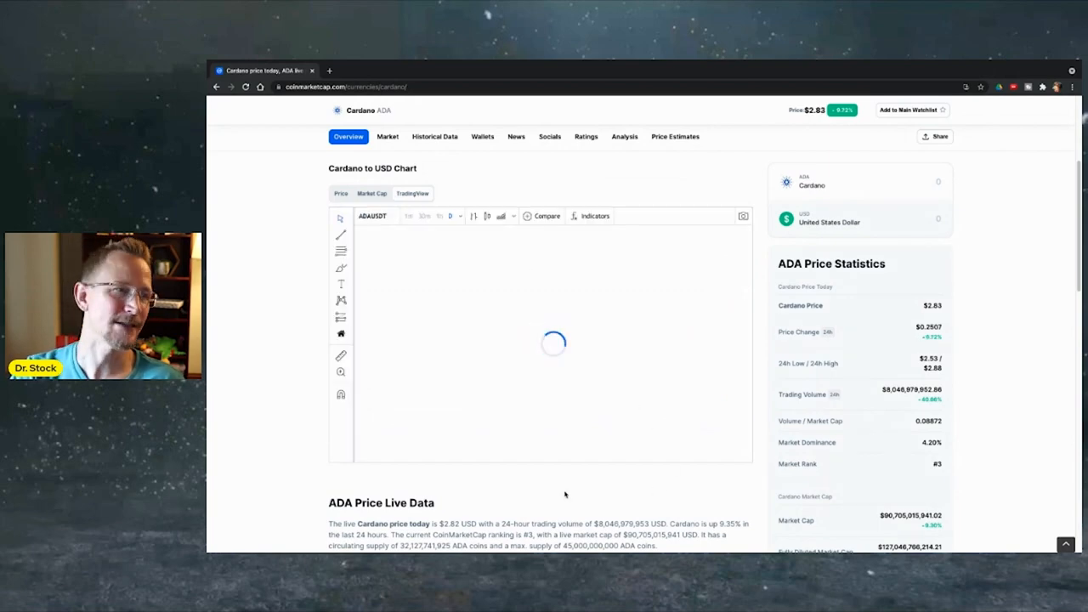
scroll("down", 3)
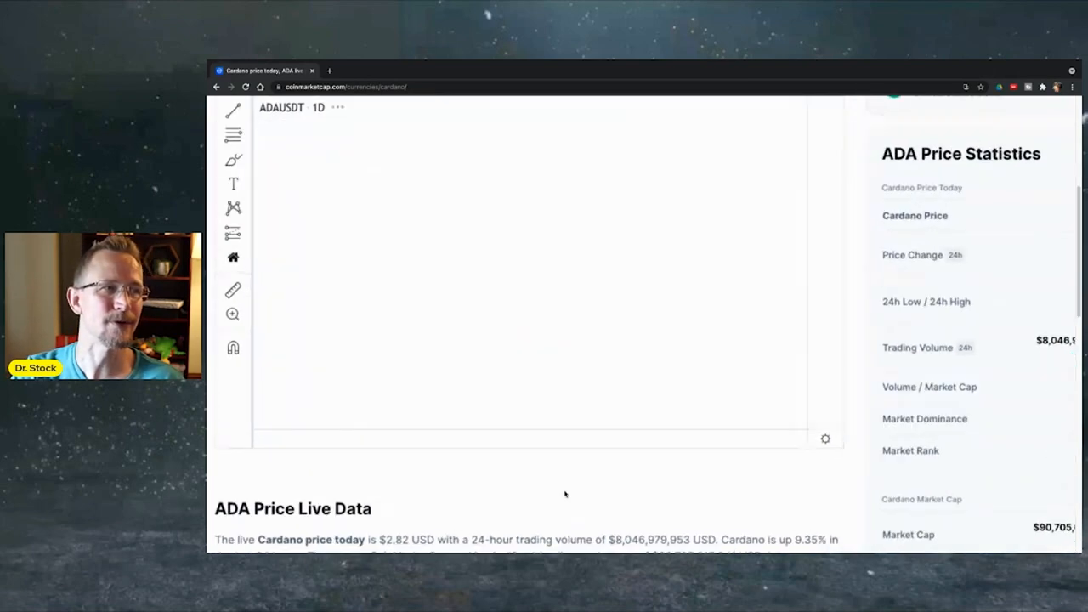
scroll("up", 3)
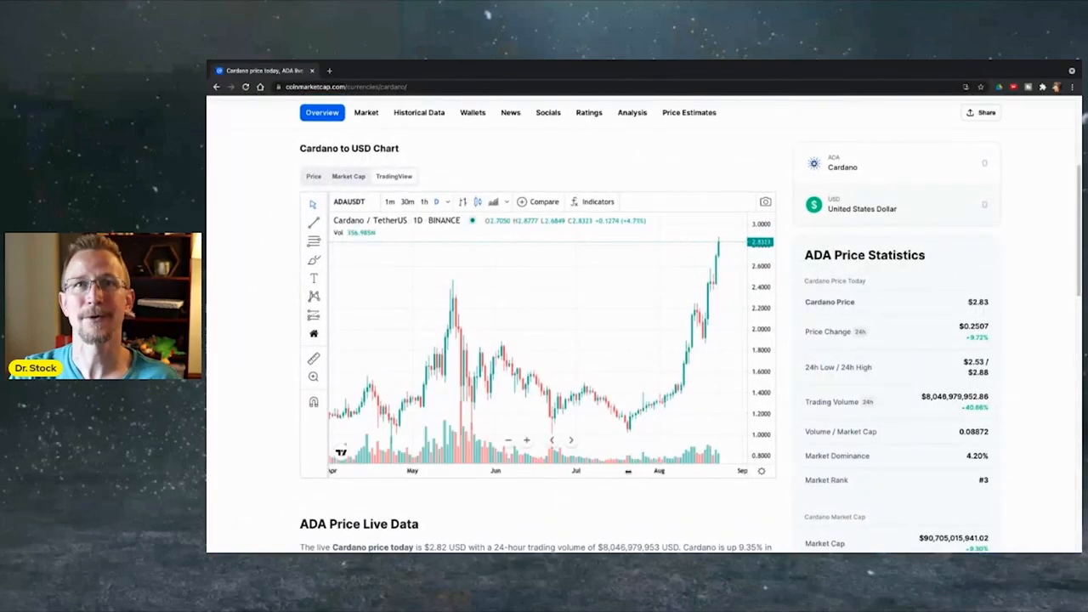
mouse_move(459, 300)
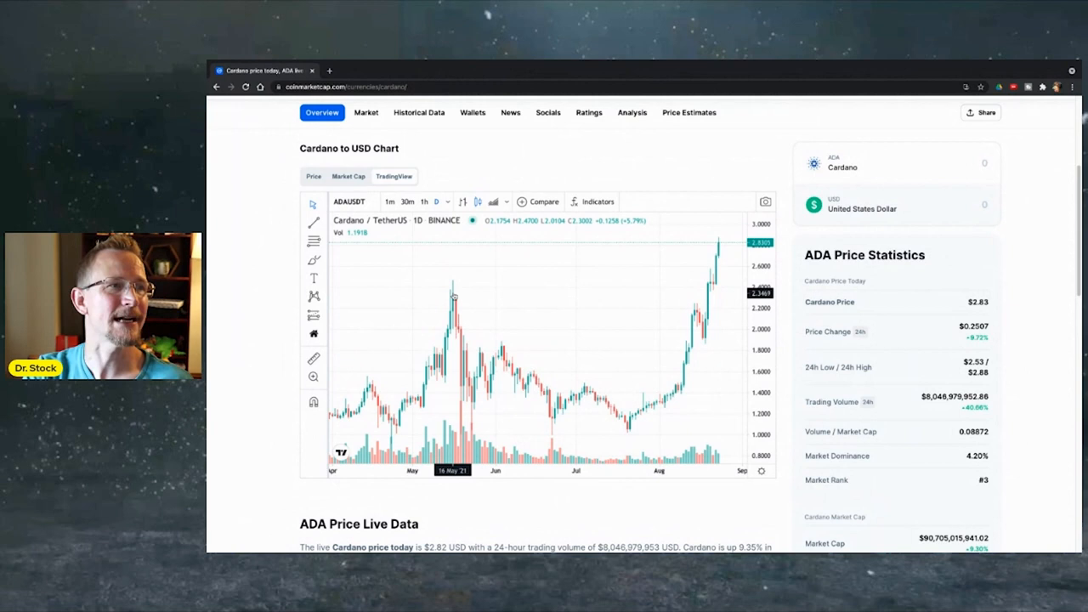
mouse_move(575, 391)
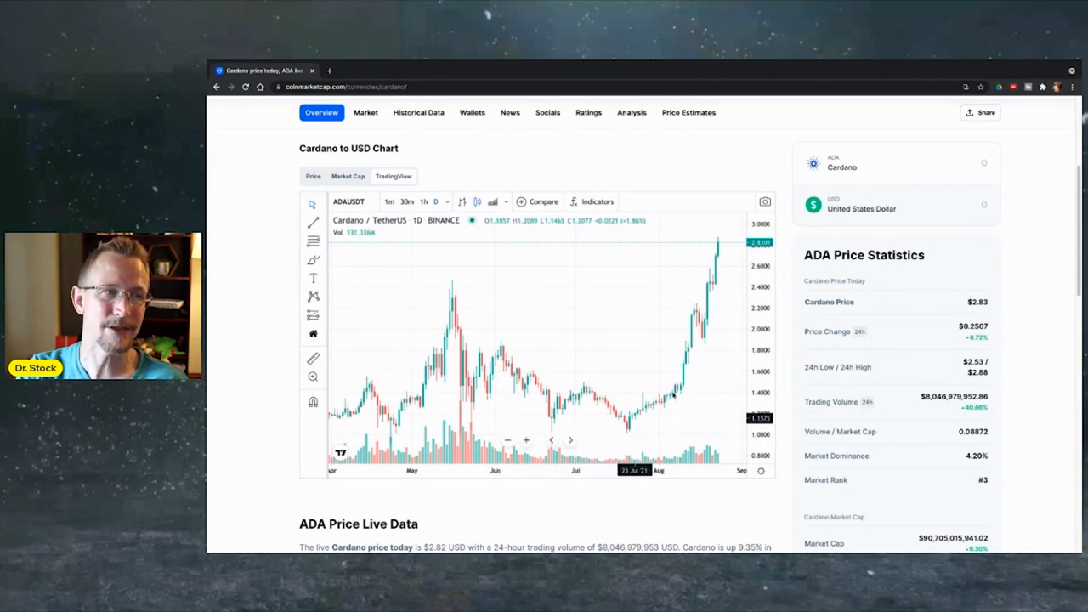
mouse_move(501, 344)
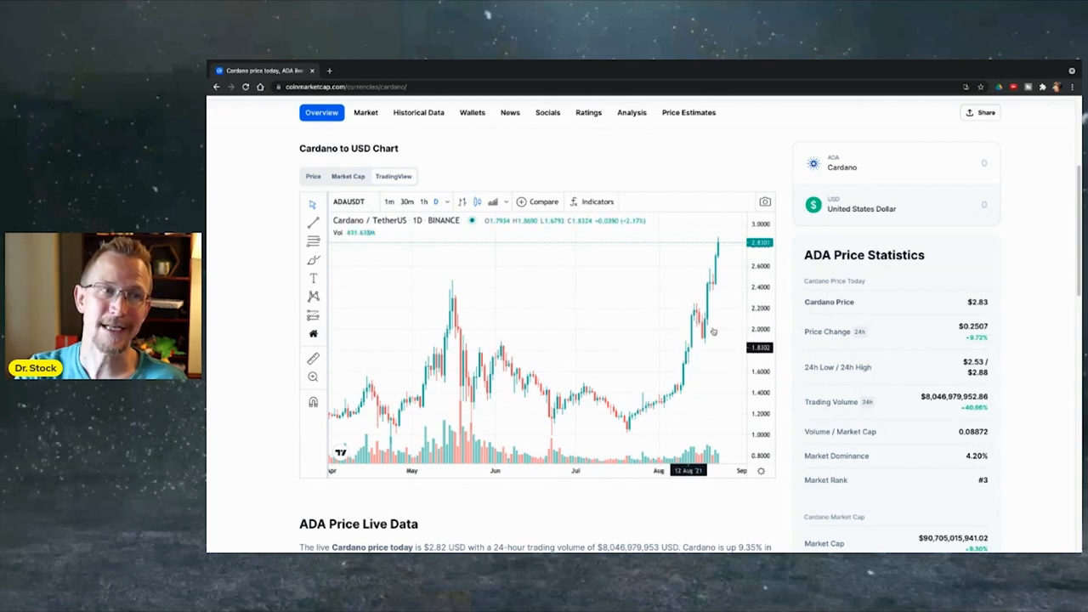
mouse_move(672, 361)
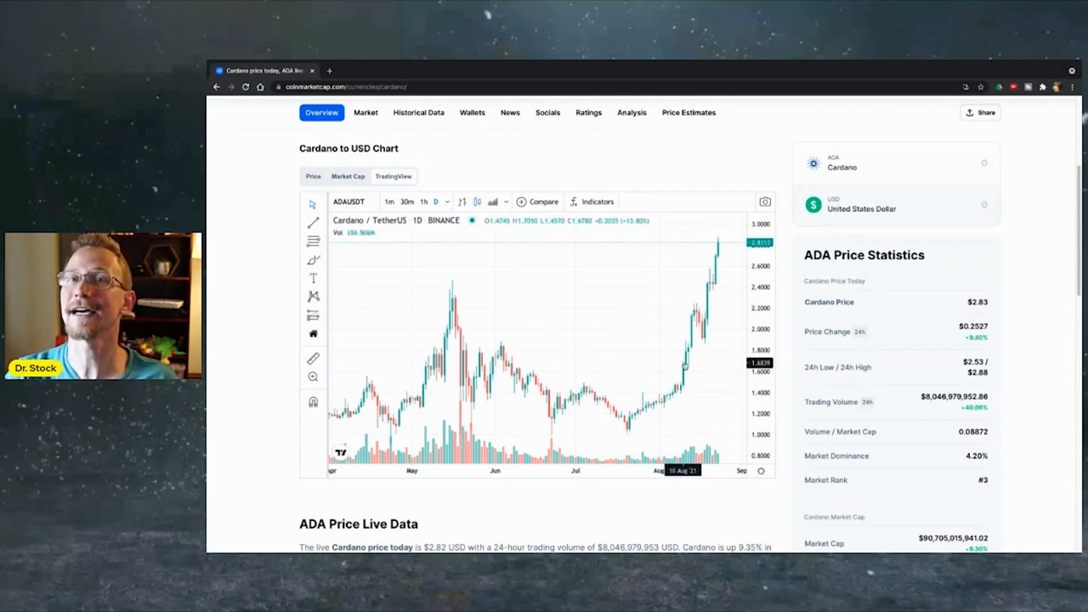
mouse_move(712, 338)
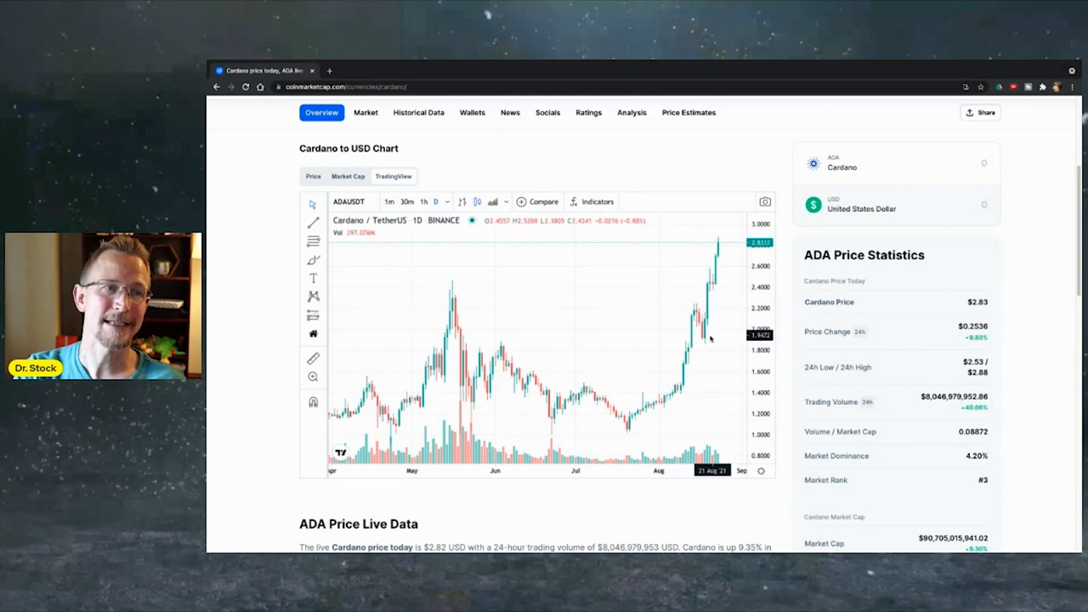
mouse_move(711, 292)
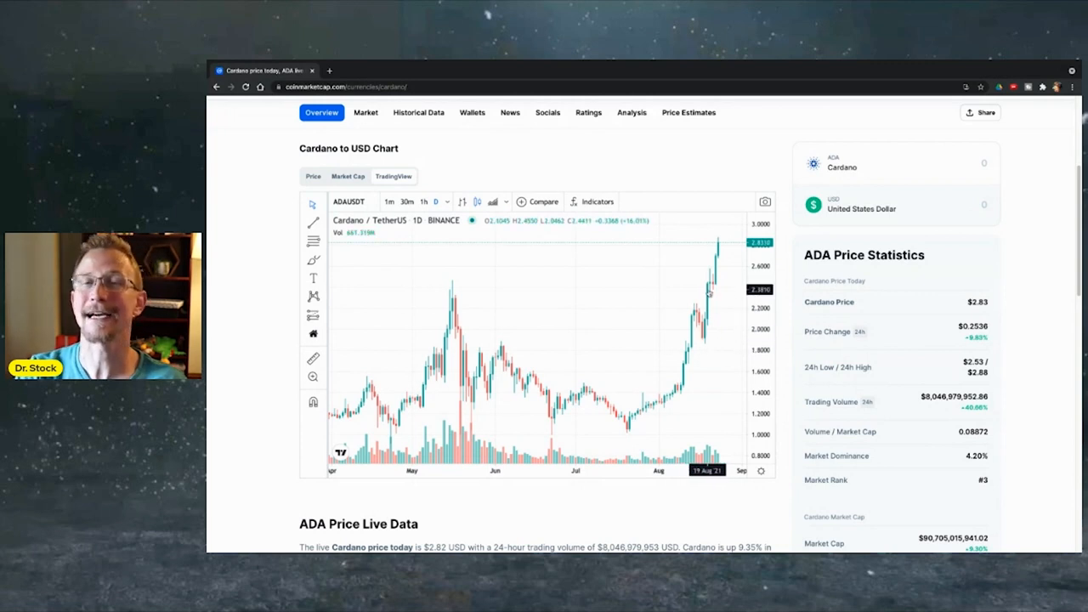
mouse_move(689, 314)
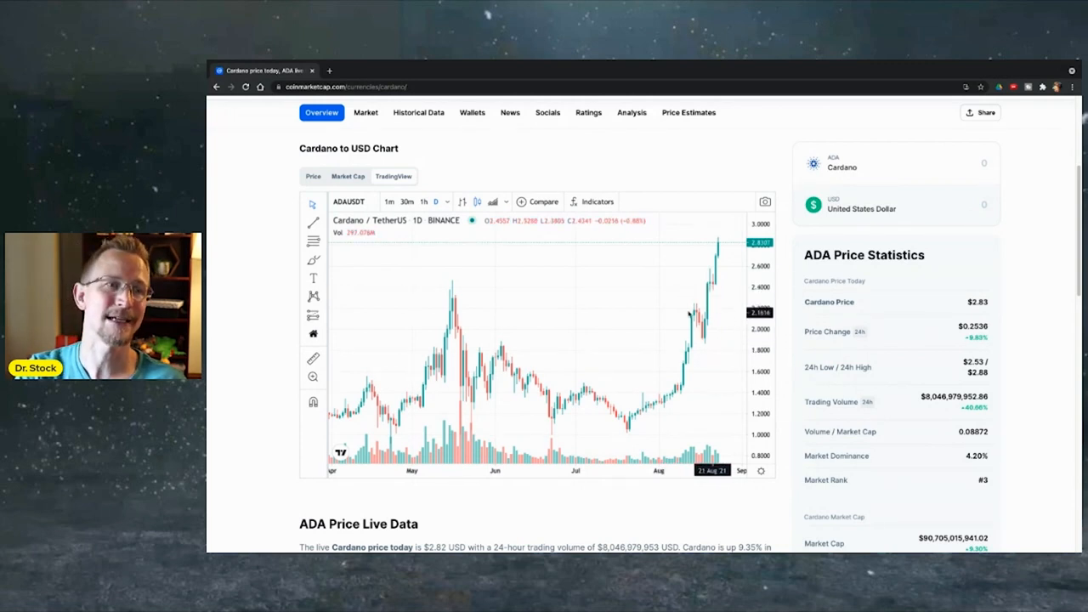
mouse_move(699, 314)
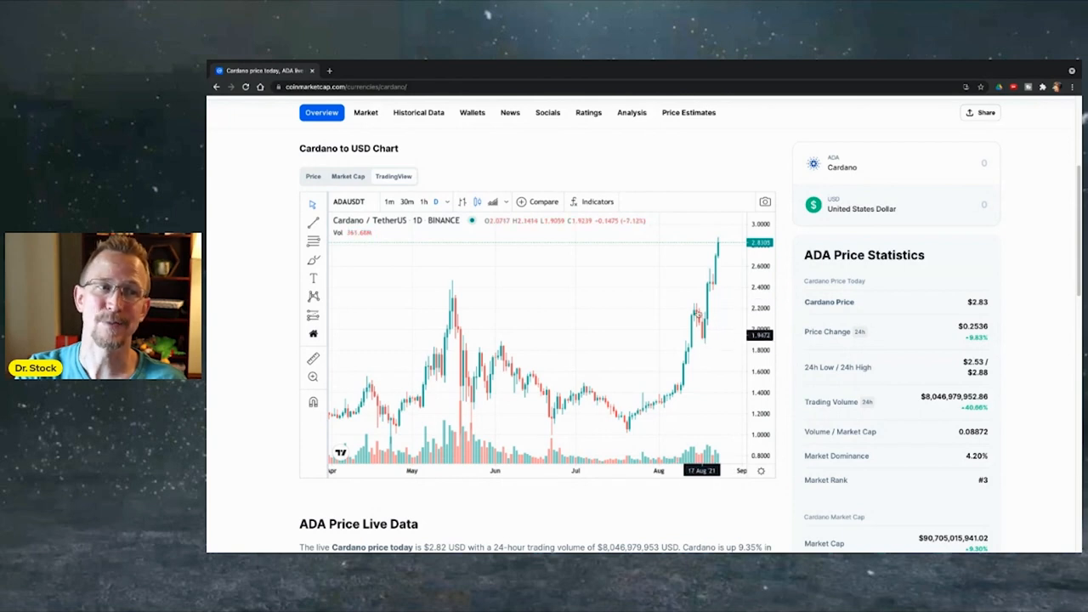
mouse_move(706, 305)
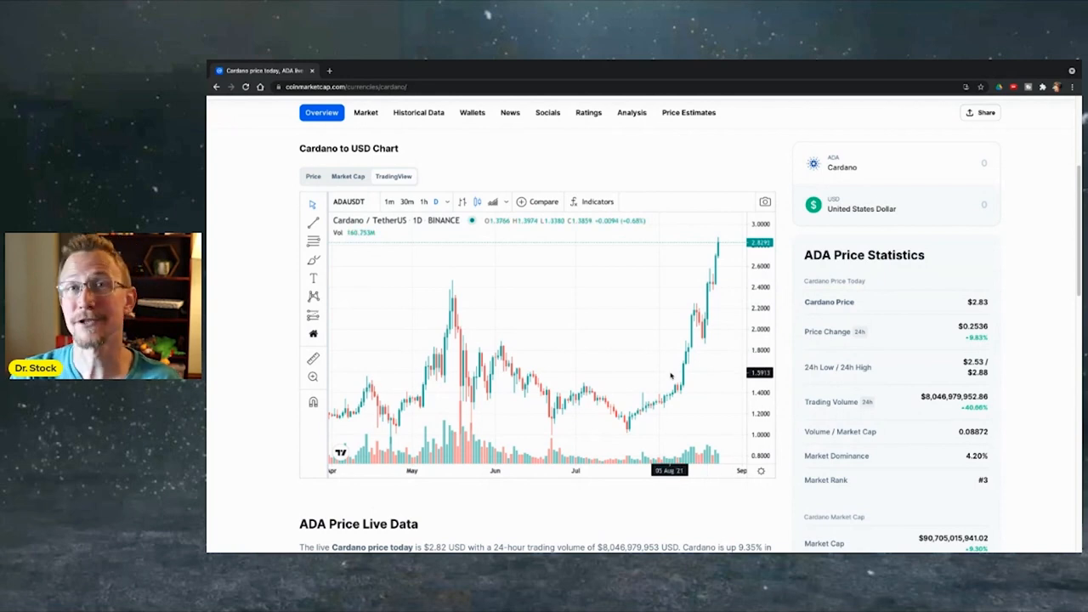
mouse_move(689, 377)
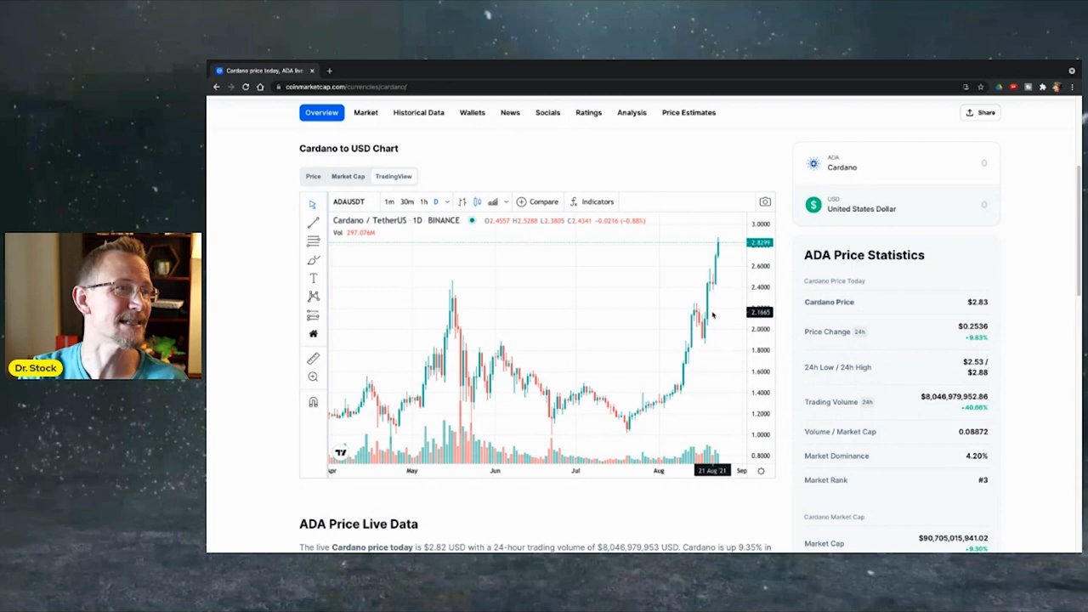
mouse_move(721, 249)
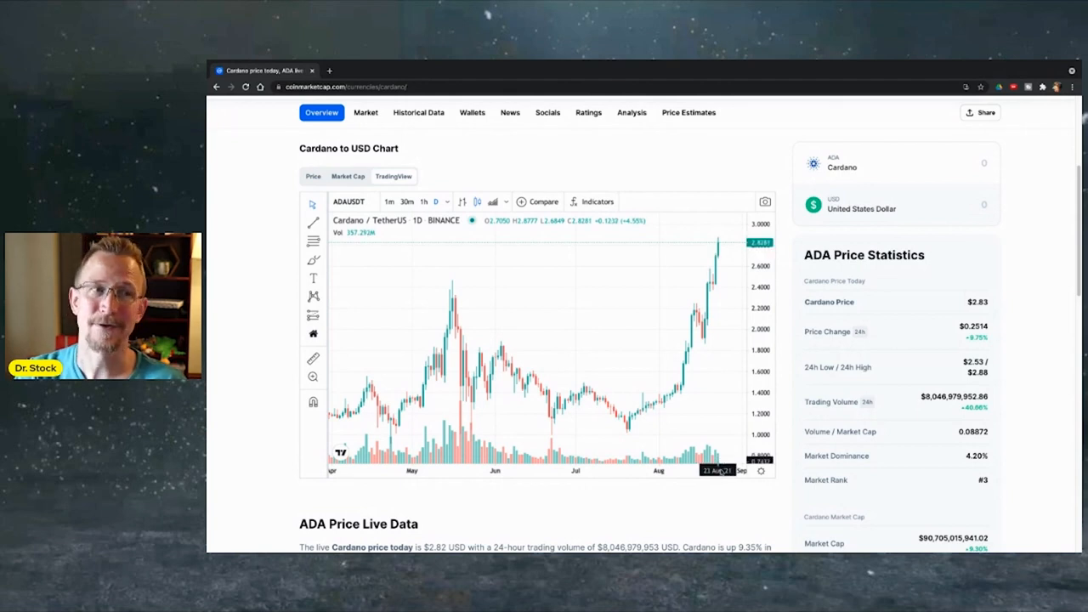
mouse_move(719, 493)
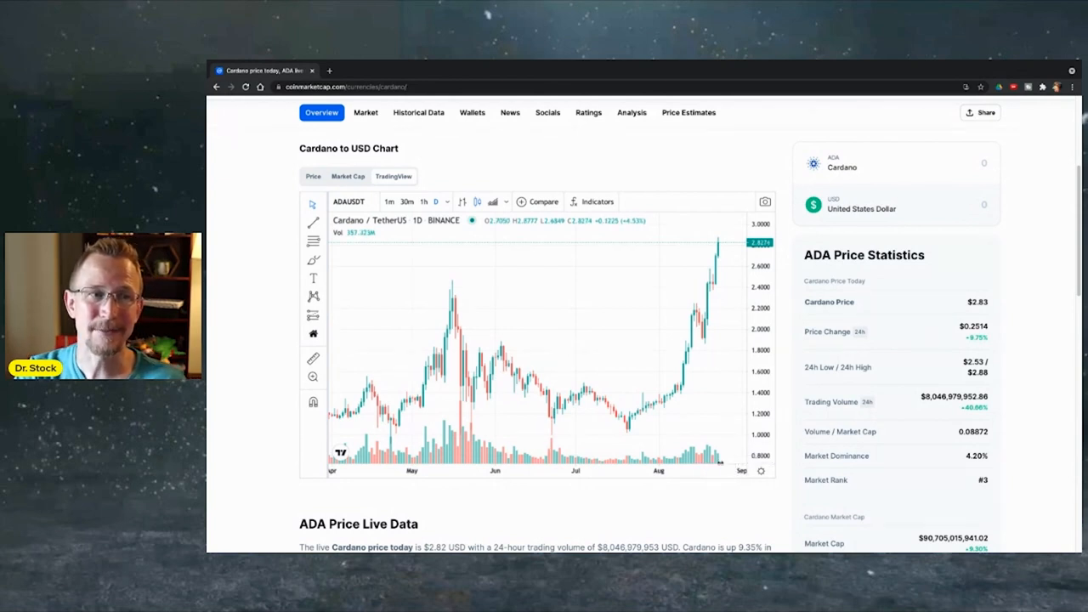
mouse_move(718, 248)
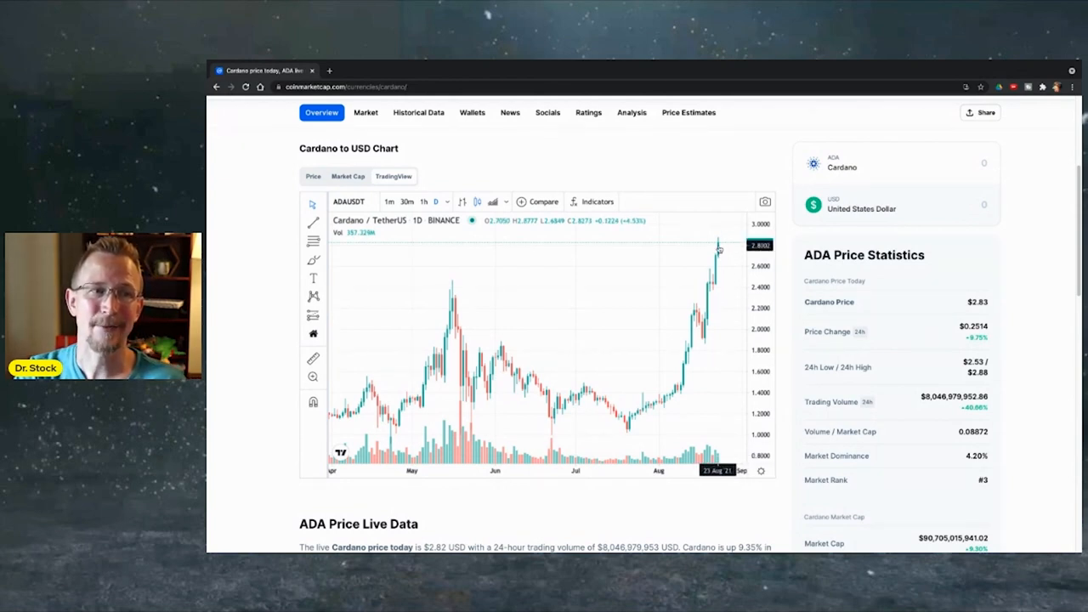
mouse_move(595, 201)
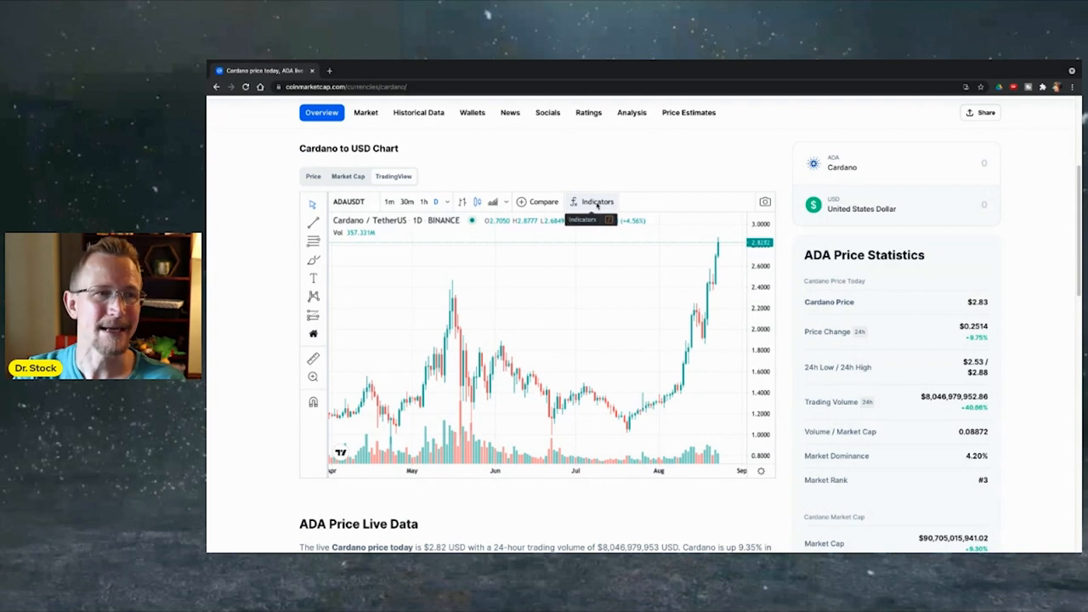
- Add a Relative Strength Index indicator panel beneath the chart via the 'rsi' search
left_click(592, 201)
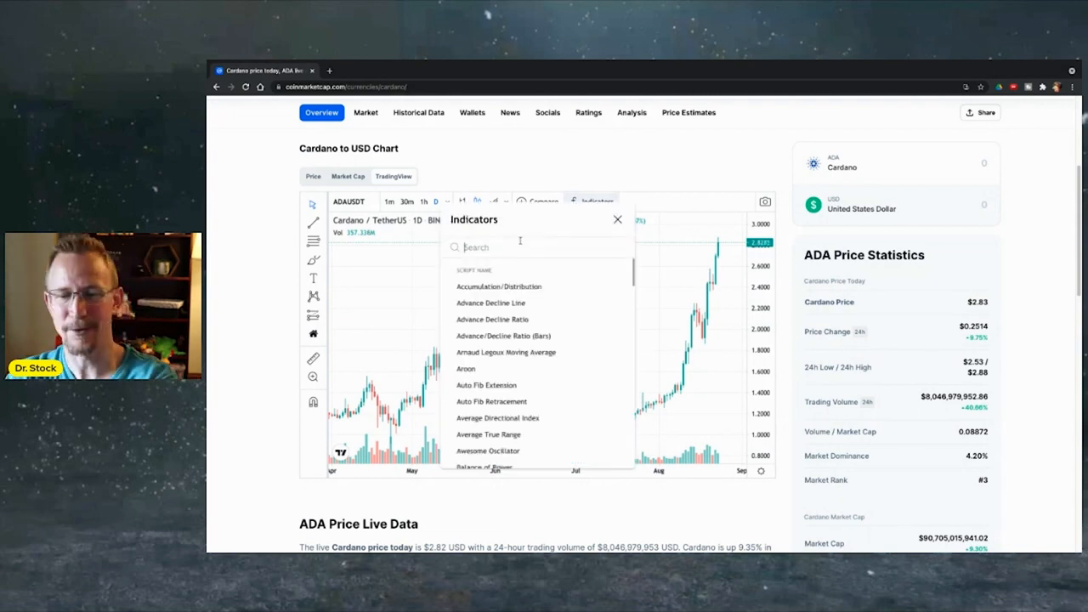
type("rsi")
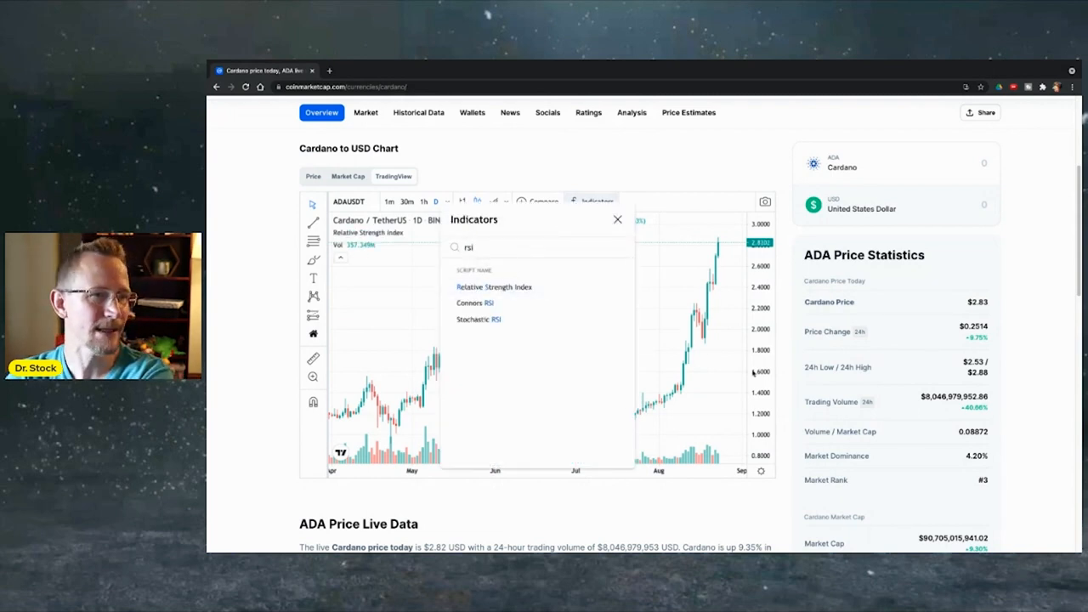
left_click(493, 286)
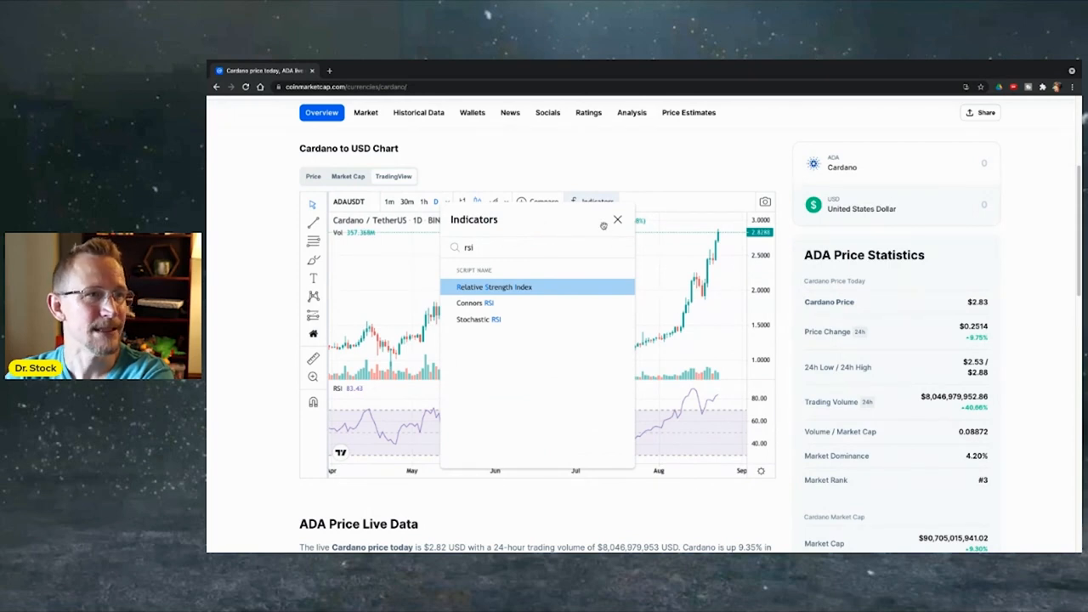
left_click(494, 285)
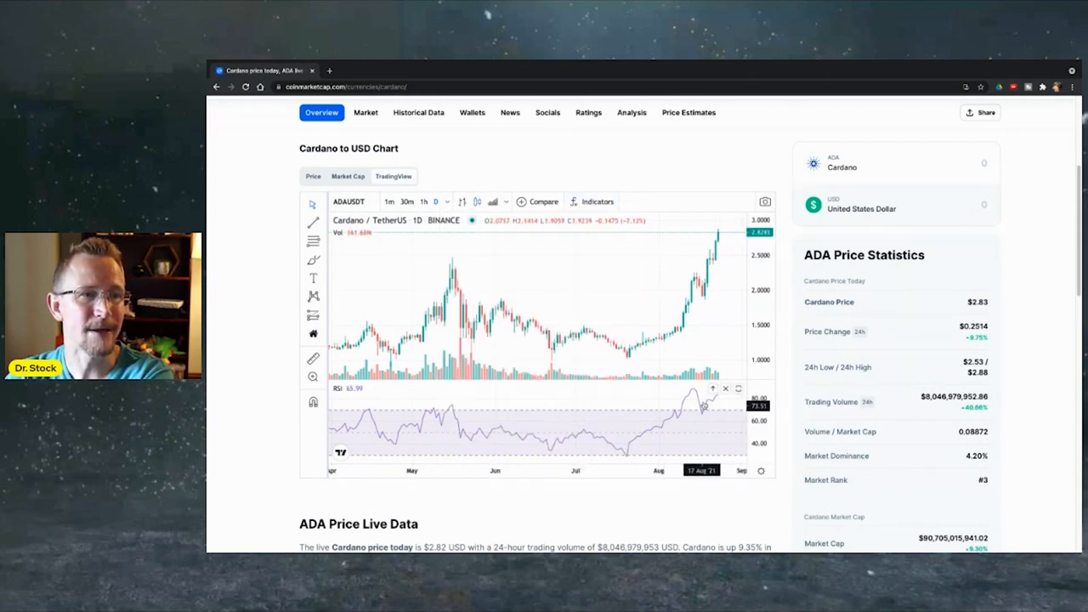
mouse_move(697, 406)
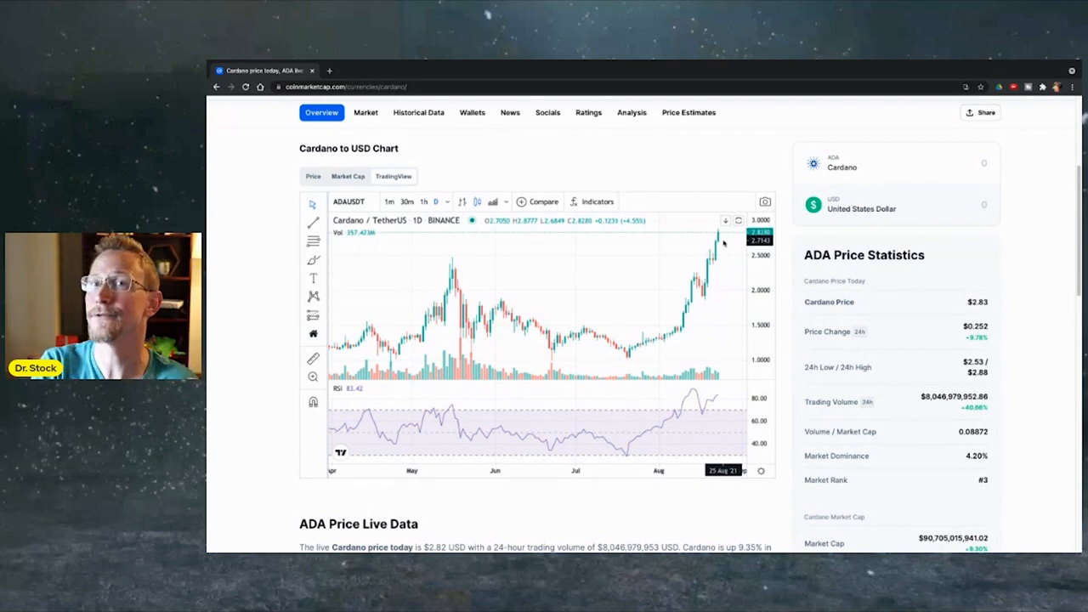
mouse_move(722, 376)
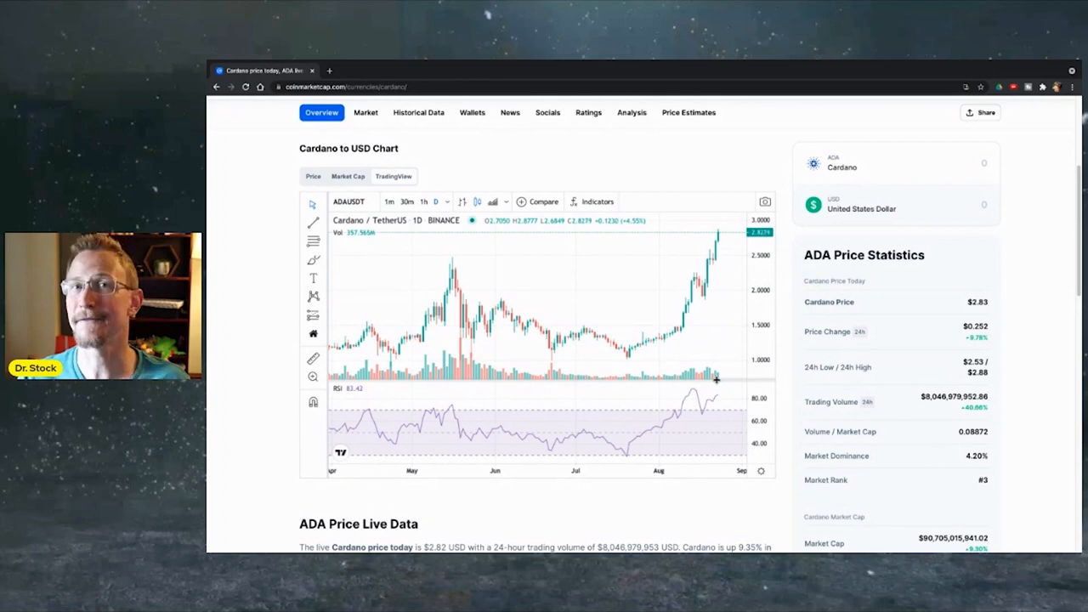
mouse_move(718, 378)
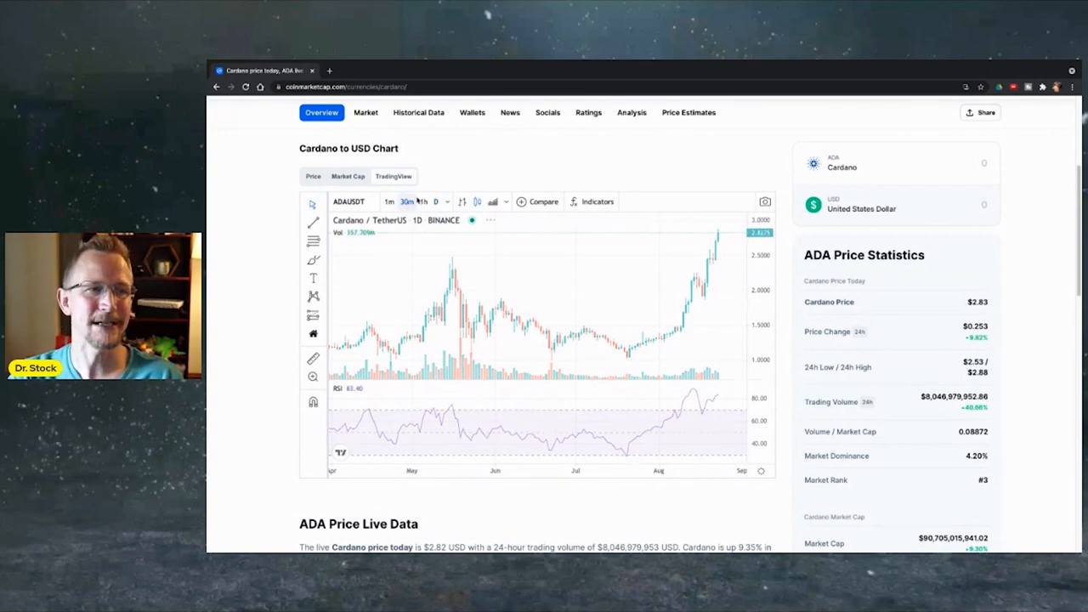
- Switch the Cardano chart to 30-minute intraday candles, then return to the ranking list
left_click(407, 201)
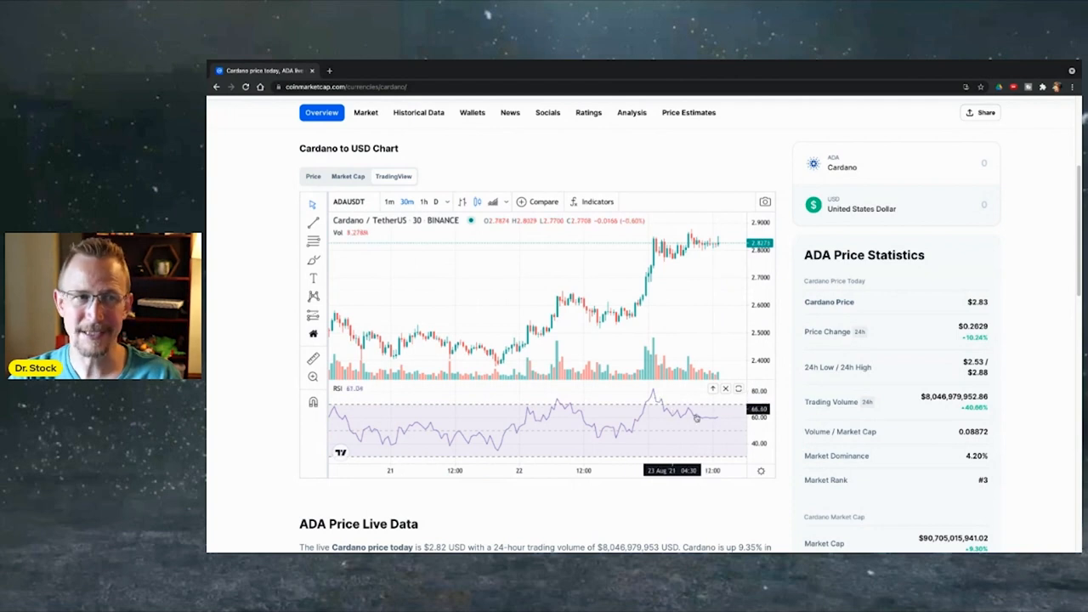
mouse_move(660, 398)
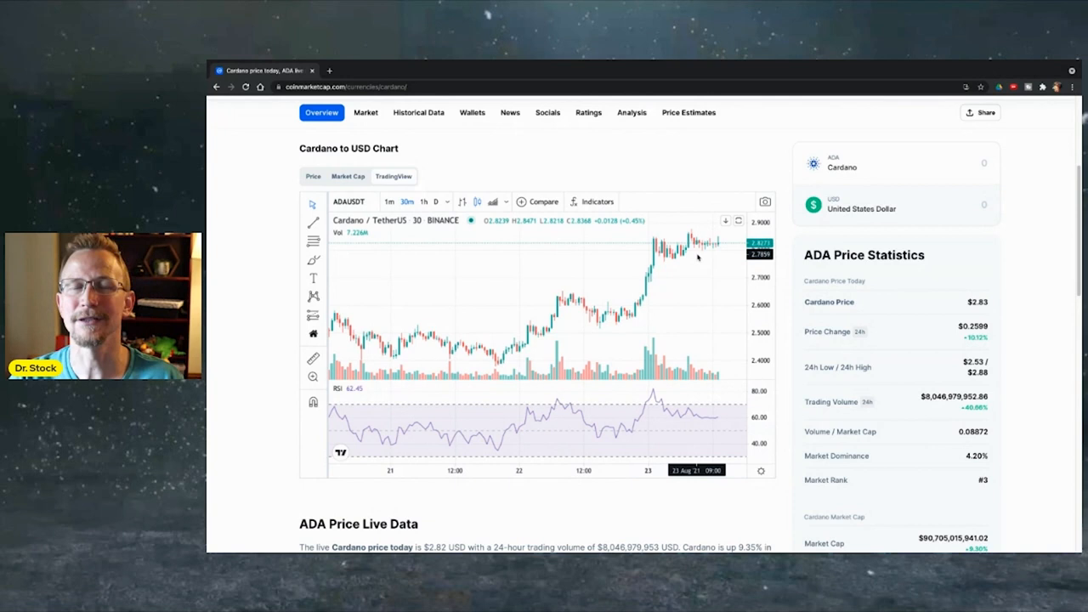
mouse_move(704, 251)
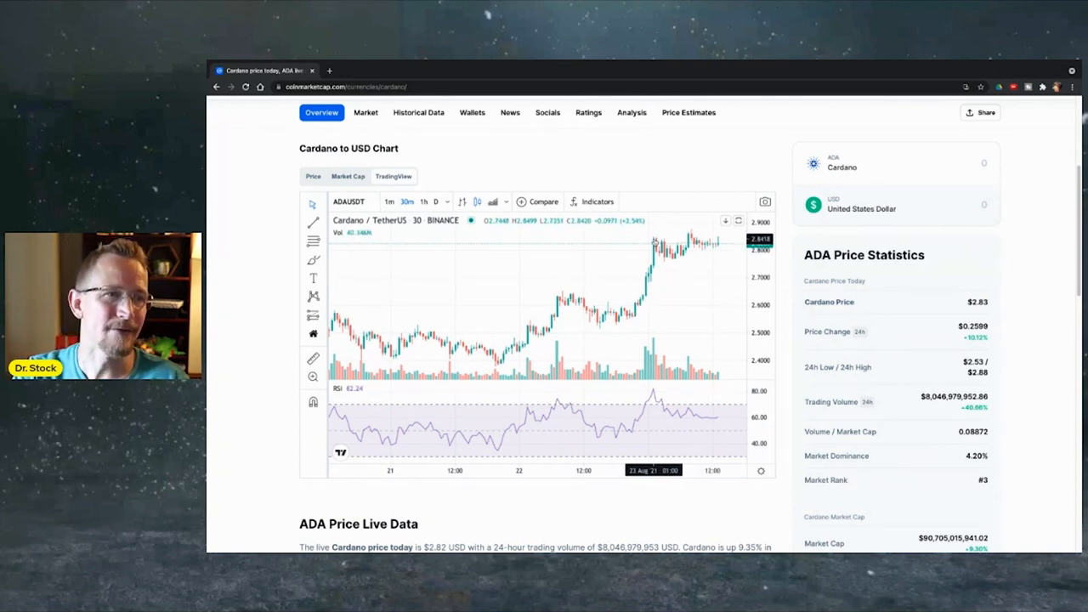
mouse_move(685, 266)
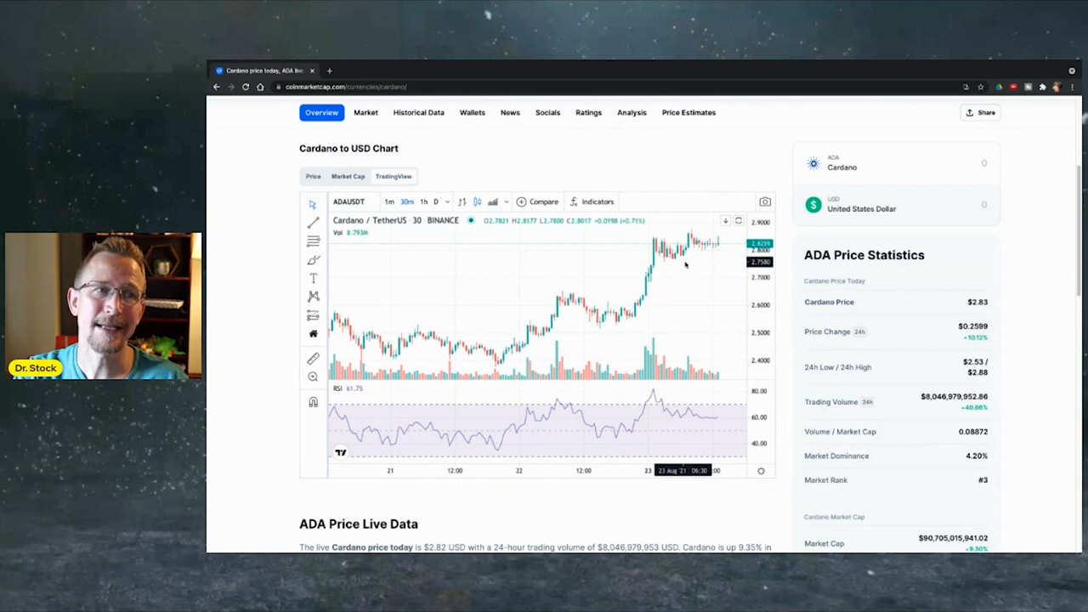
mouse_move(653, 241)
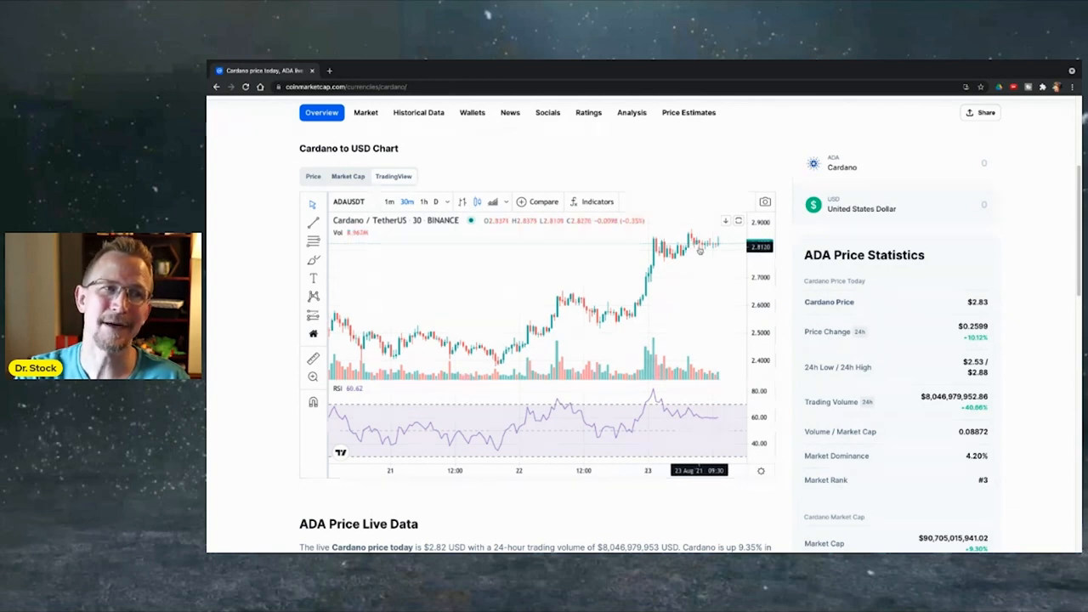
mouse_move(719, 281)
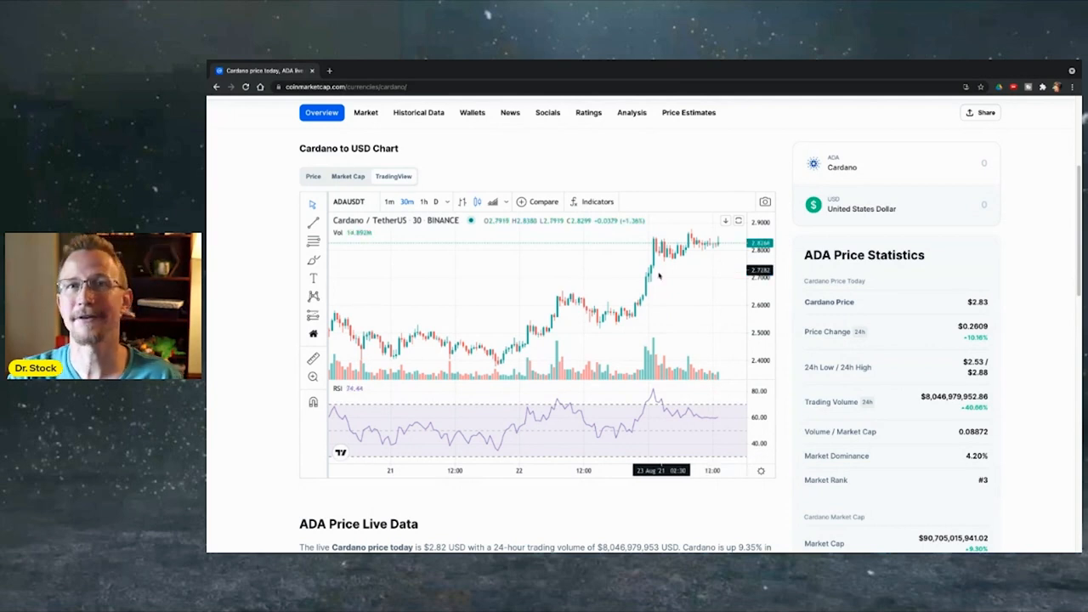
mouse_move(656, 248)
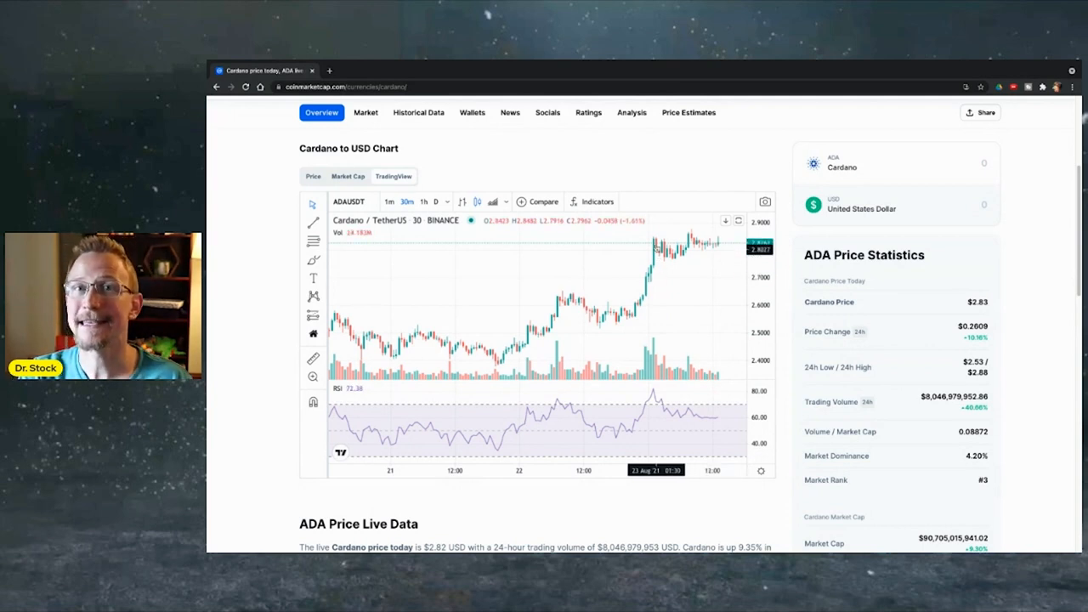
mouse_move(721, 258)
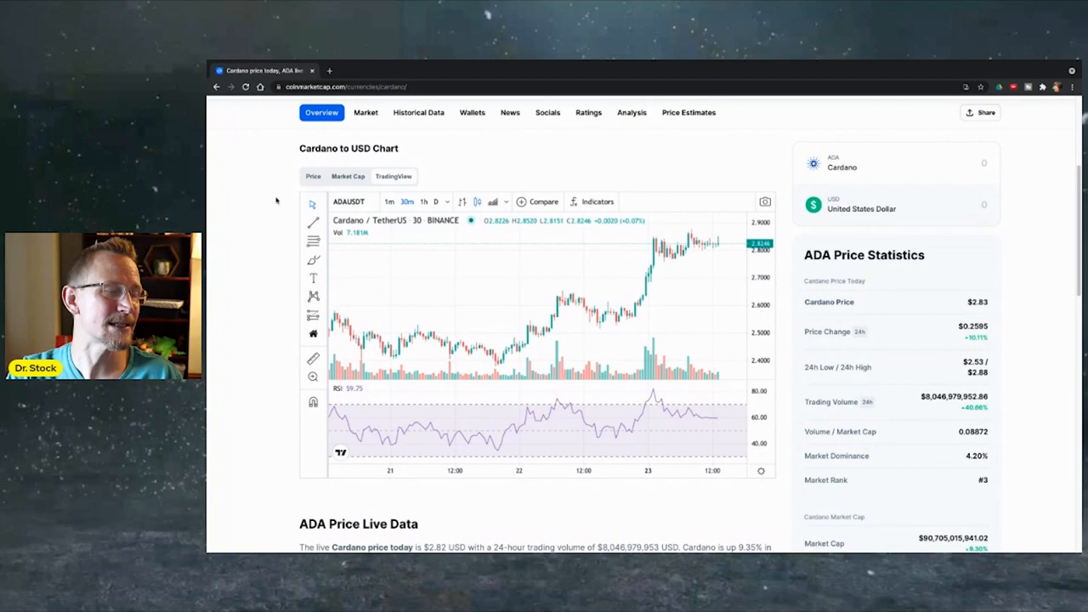
scroll("up", 3)
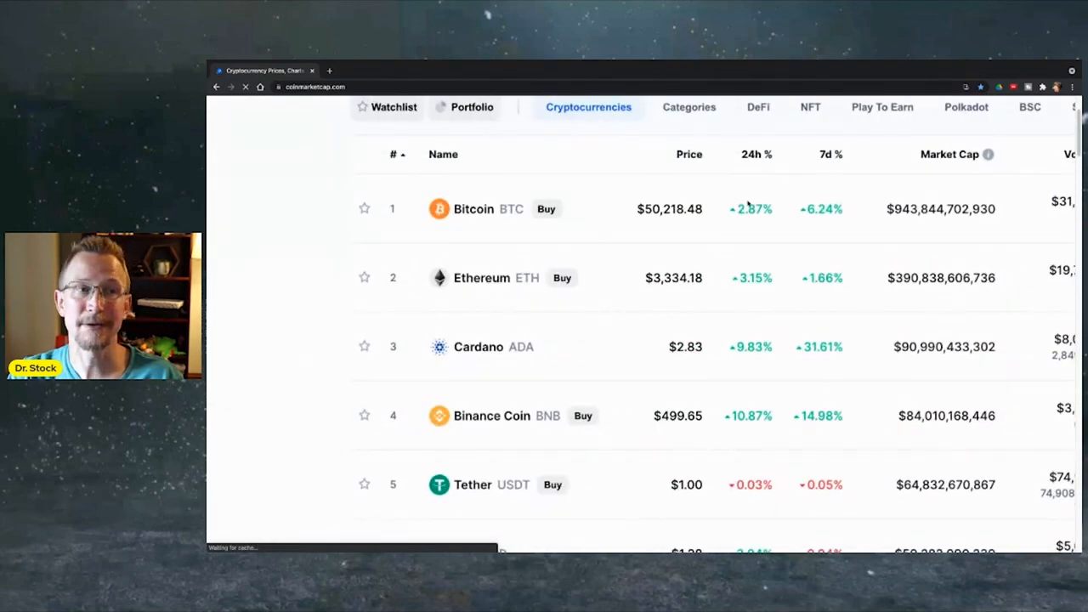
mouse_move(711, 211)
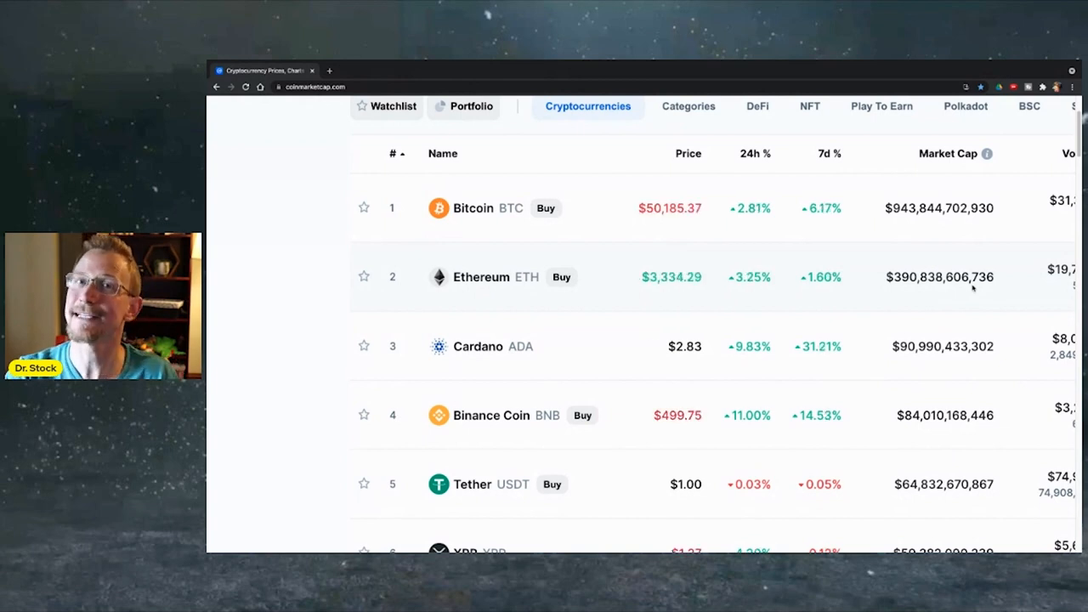
mouse_move(578, 260)
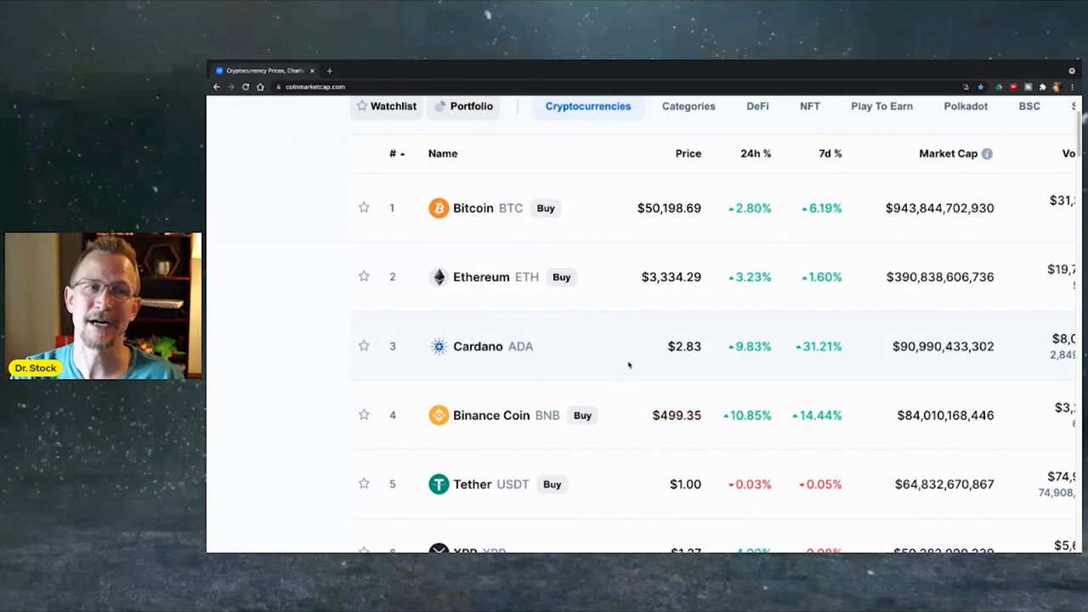
mouse_move(551, 355)
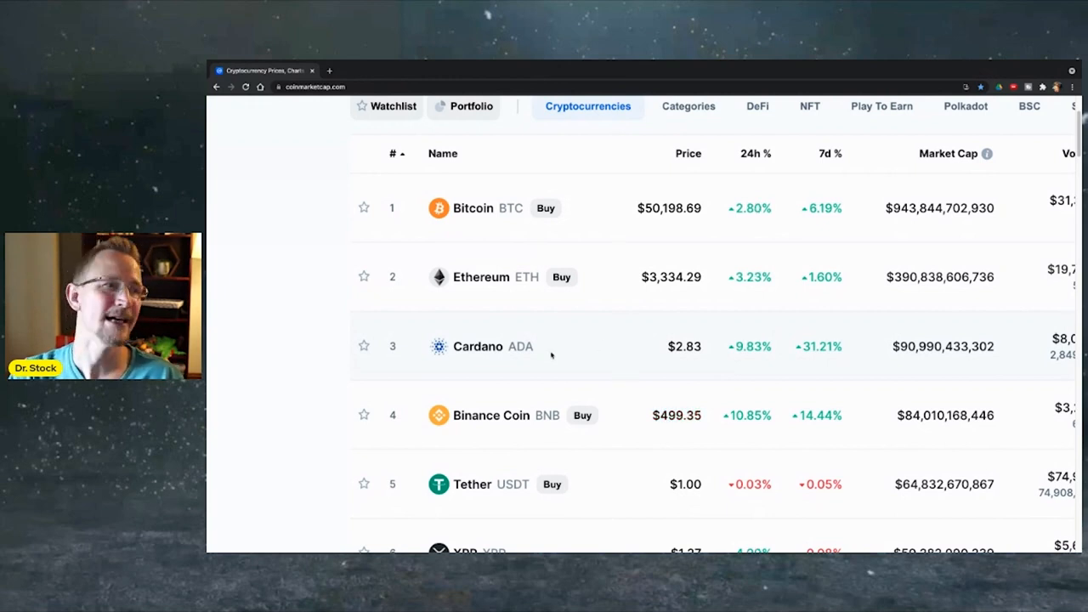
mouse_move(630, 364)
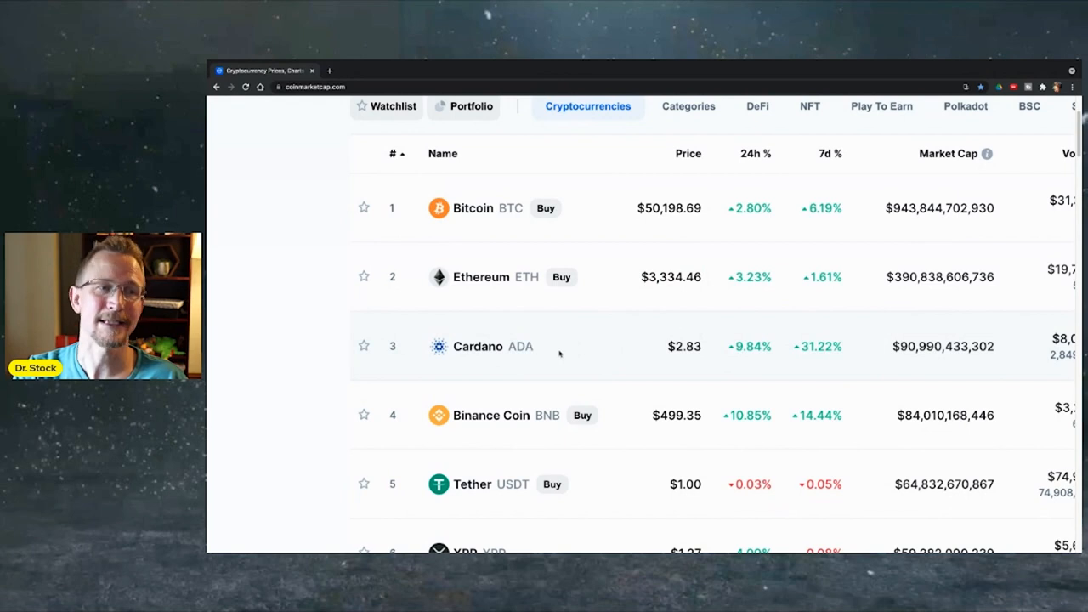
mouse_move(693, 350)
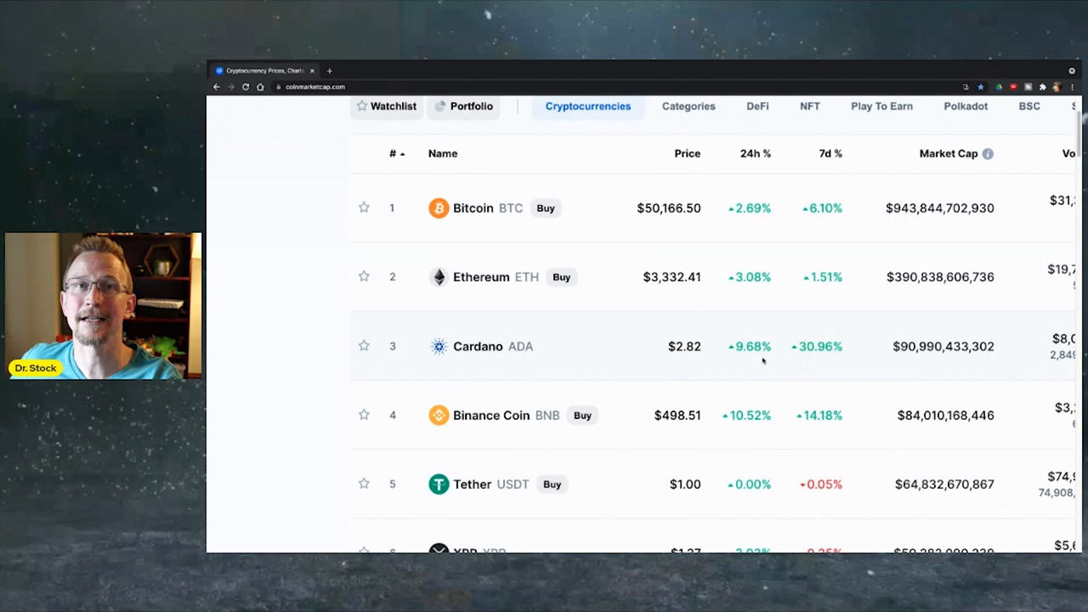
mouse_move(605, 314)
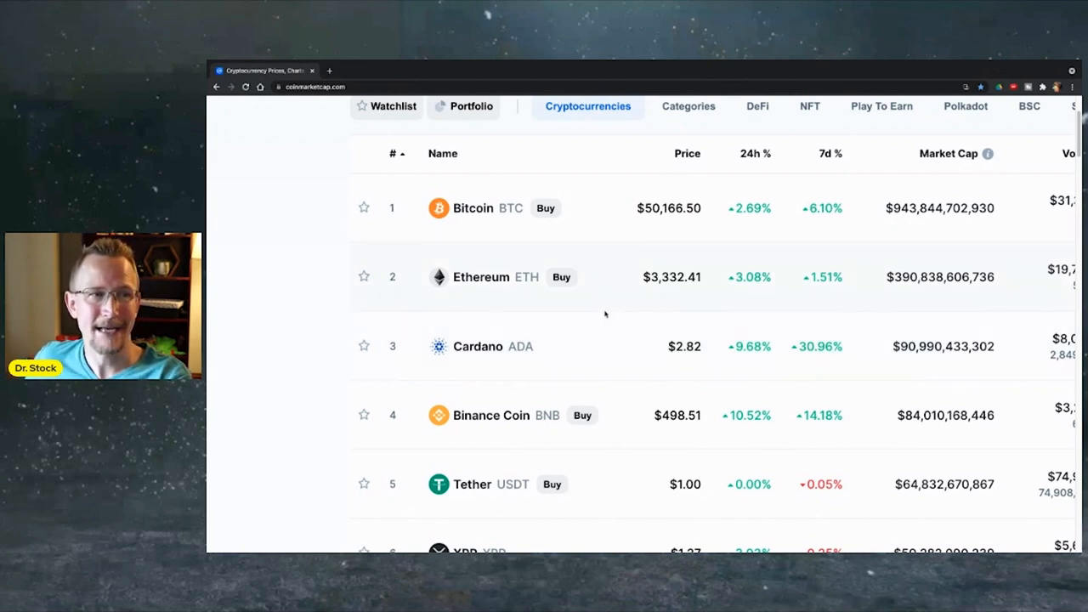